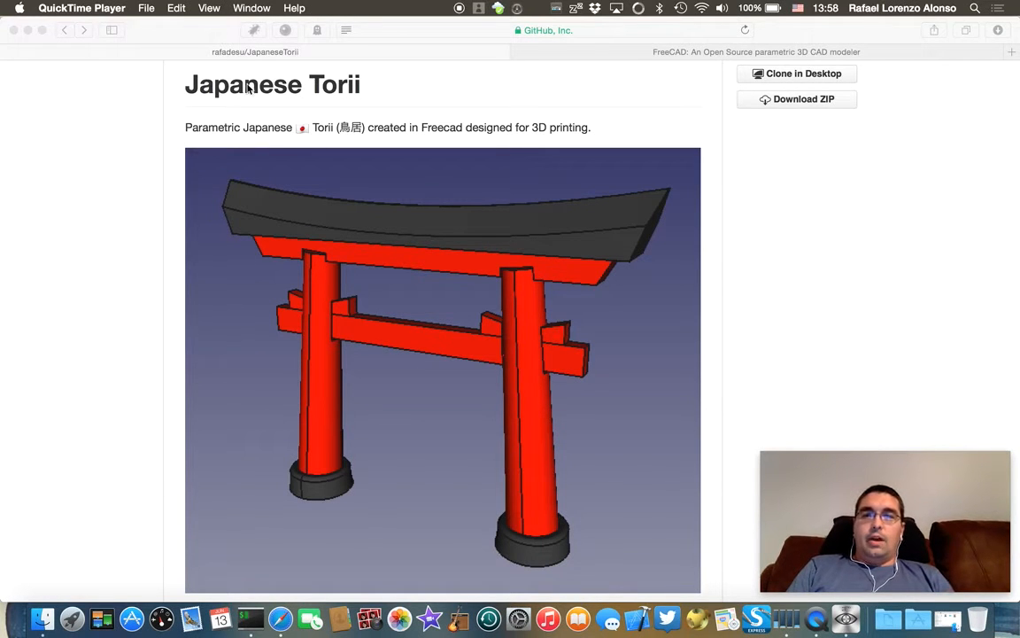
mouse_move(214, 106)
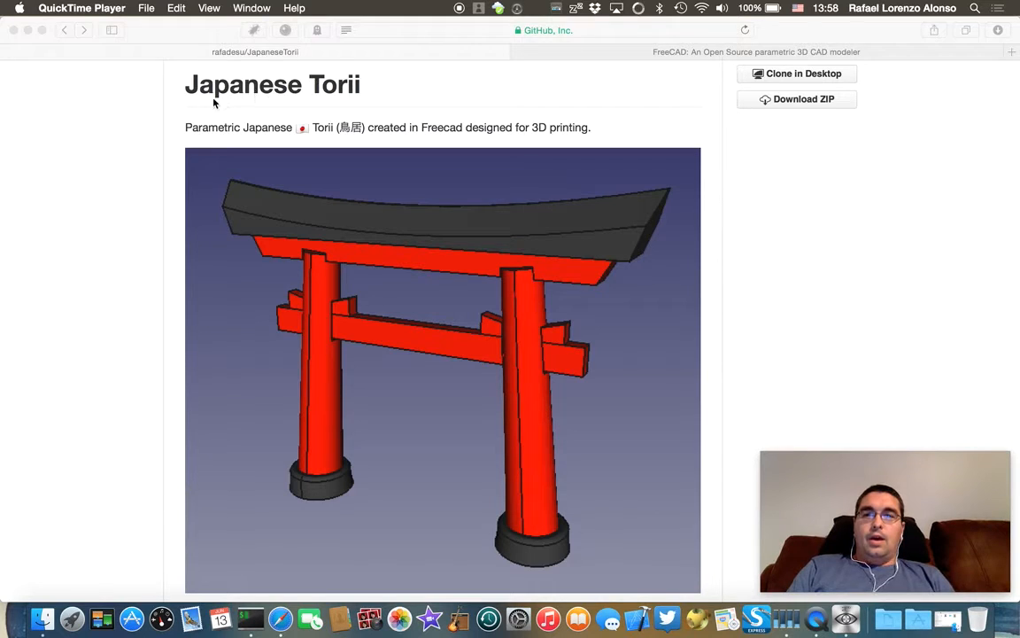
mouse_move(264, 95)
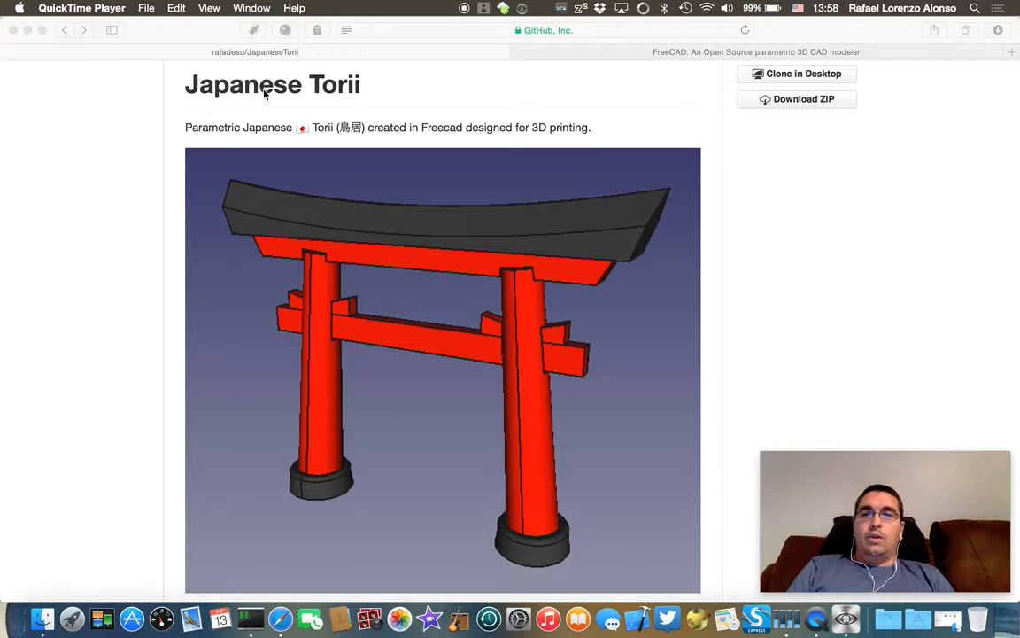
mouse_move(567, 272)
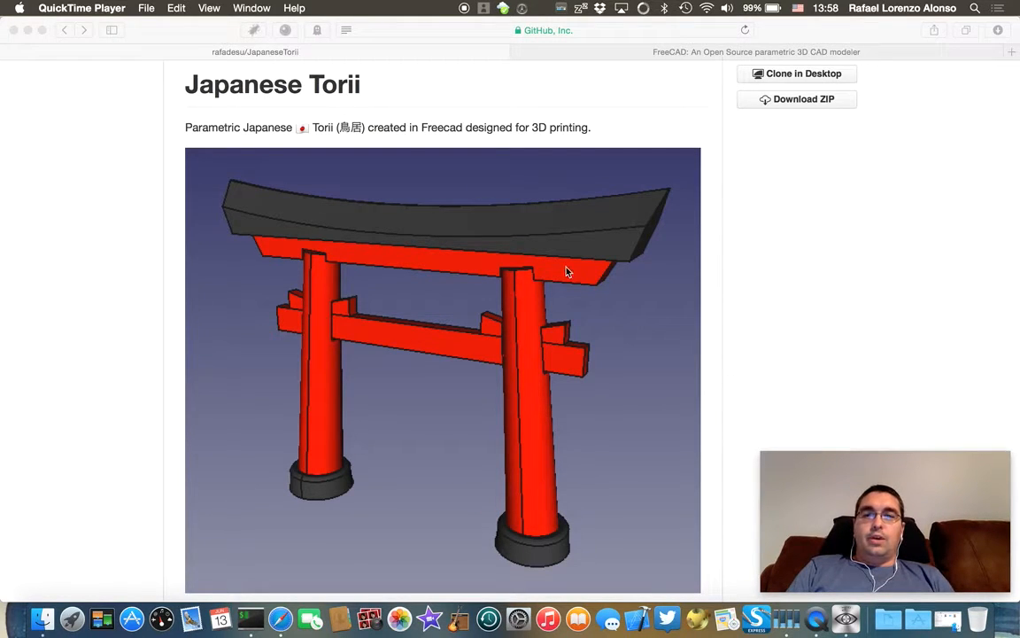
mouse_move(553, 317)
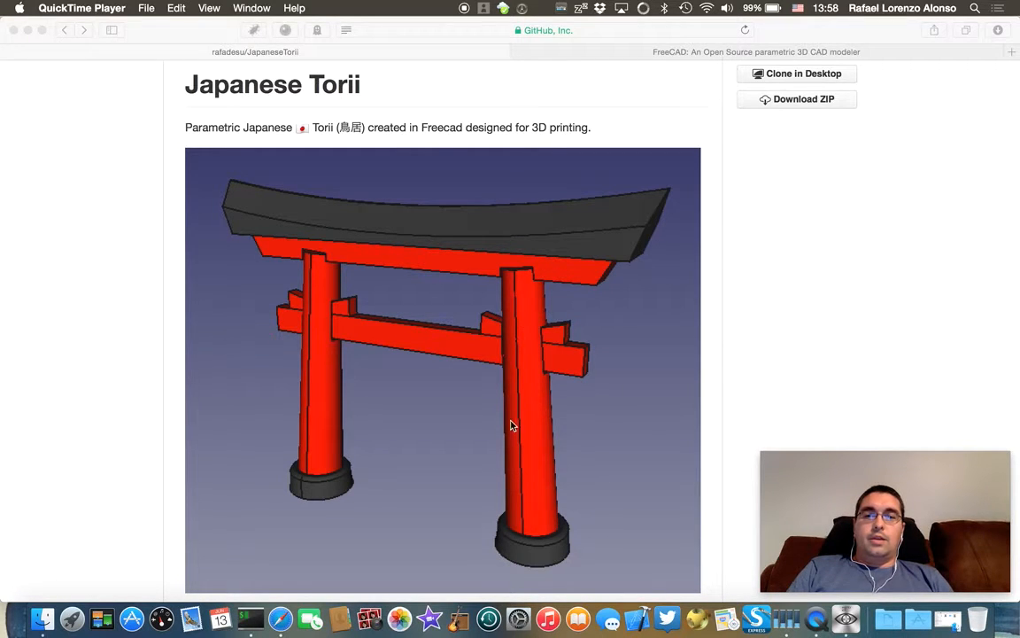
mouse_move(517, 336)
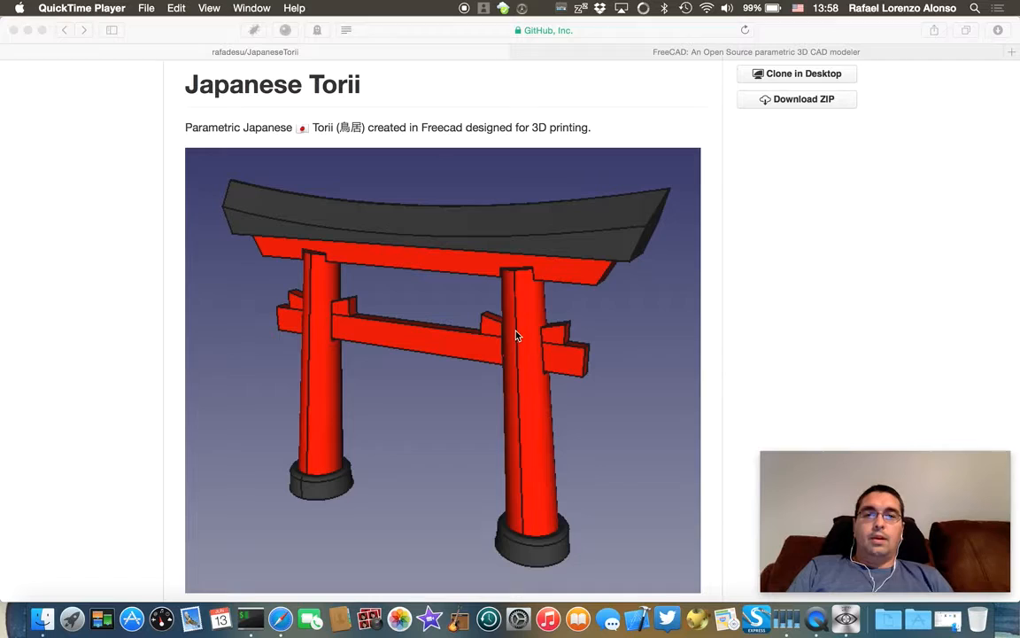
mouse_move(524, 299)
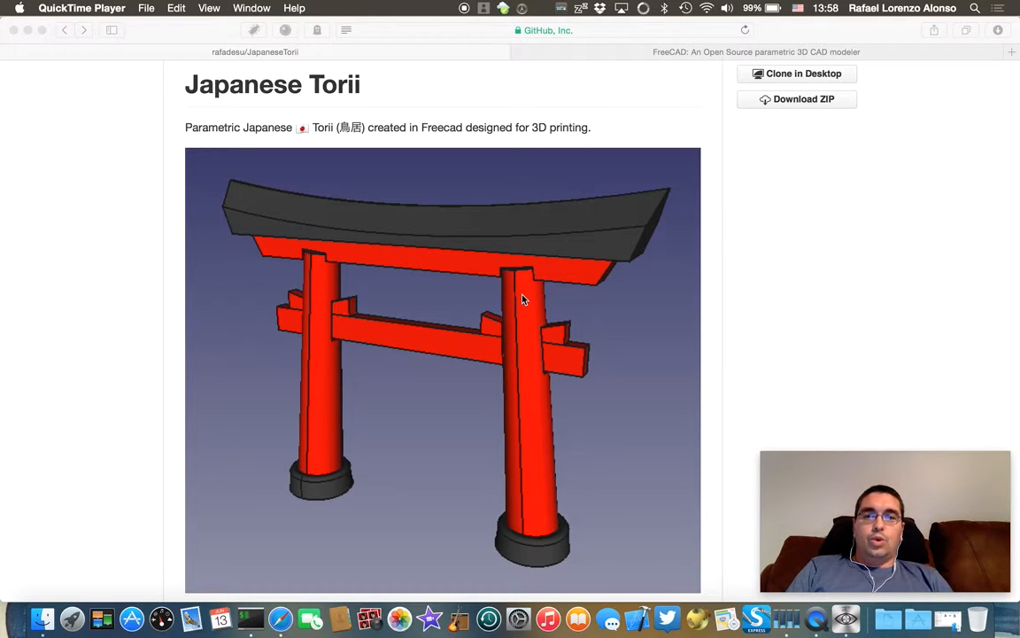
mouse_move(539, 306)
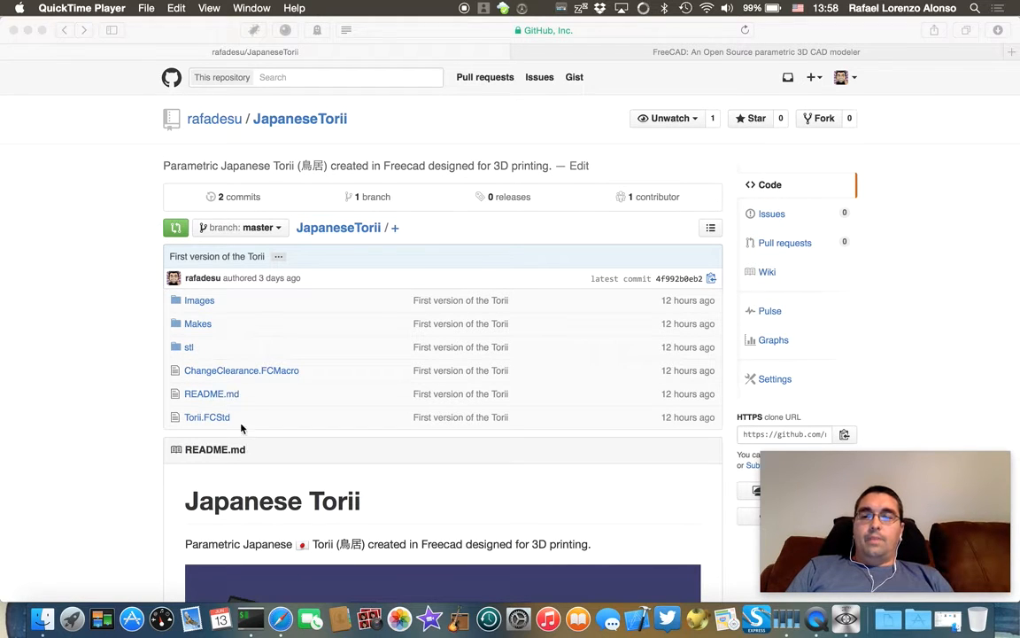
mouse_move(258, 448)
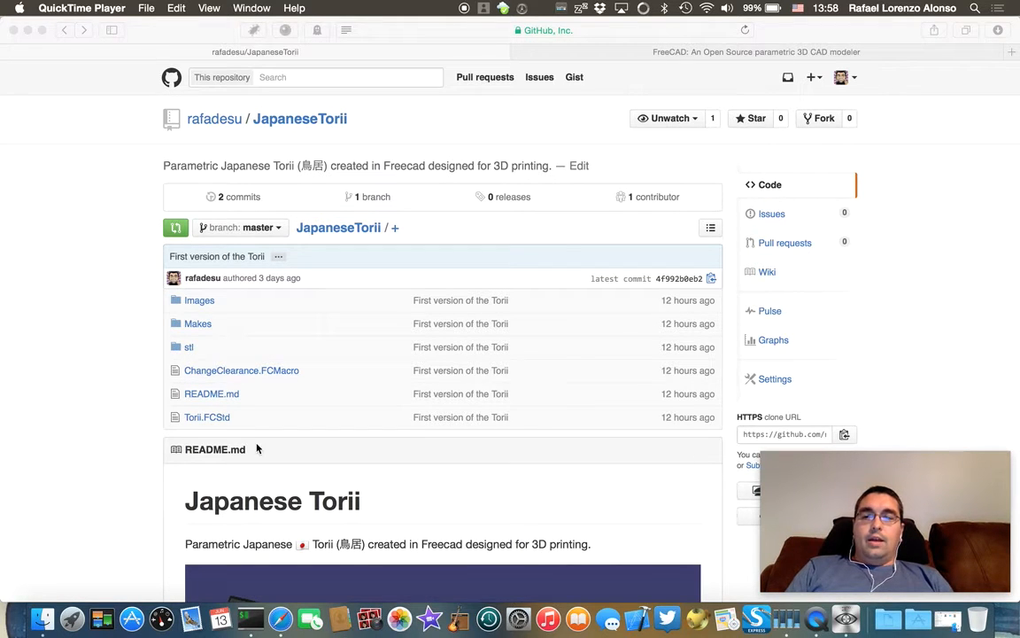
- Scroll the README past the Description and part diagram to the Clonning and Adjusting Clearance sections
scroll("down", 3)
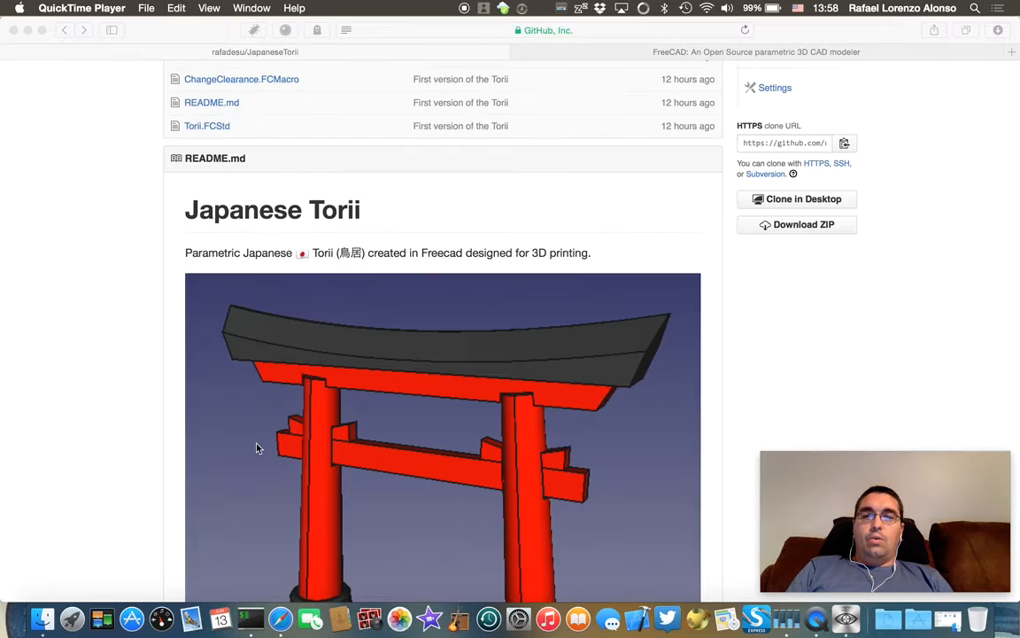
scroll("down", 3)
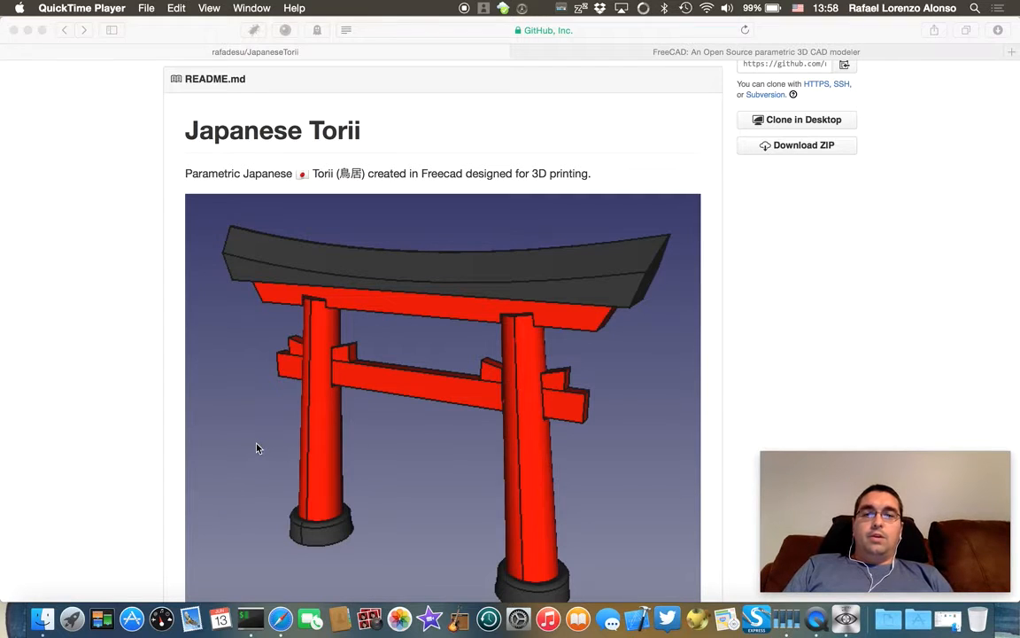
scroll("down", 3)
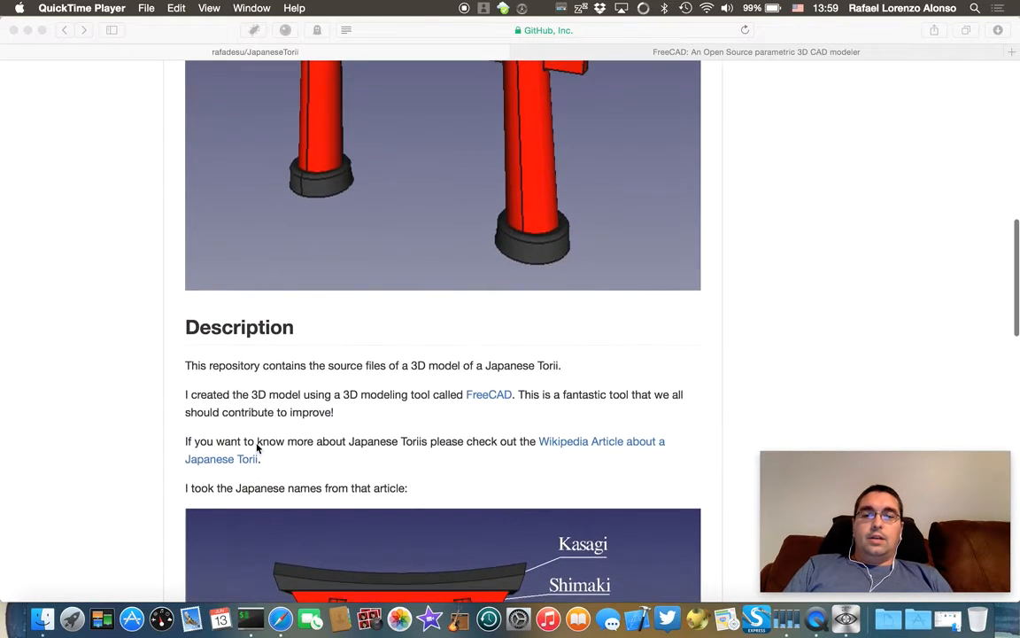
scroll("down", 3)
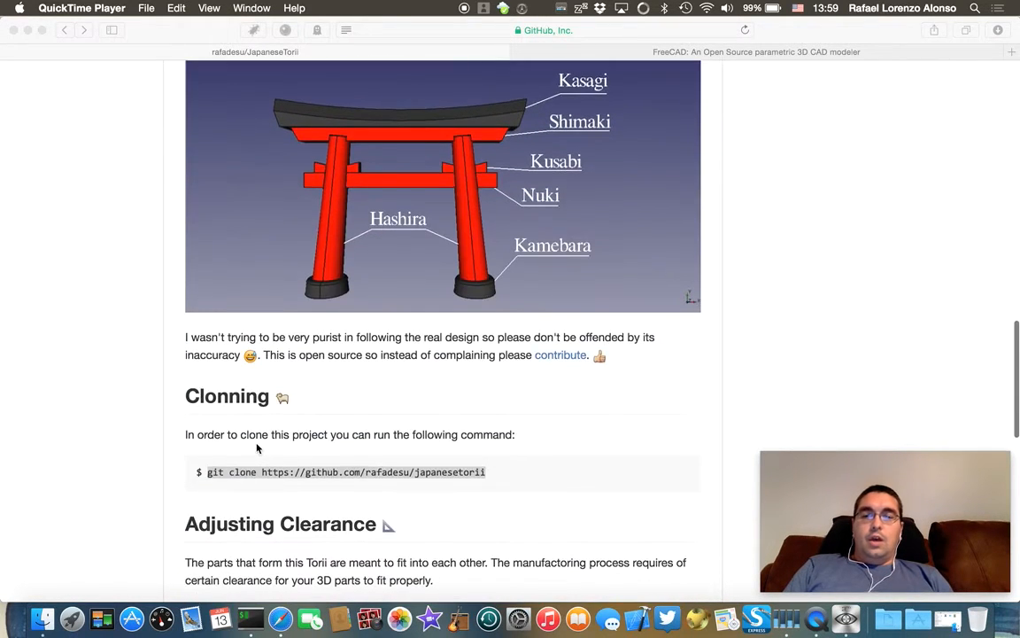
scroll("down", 3)
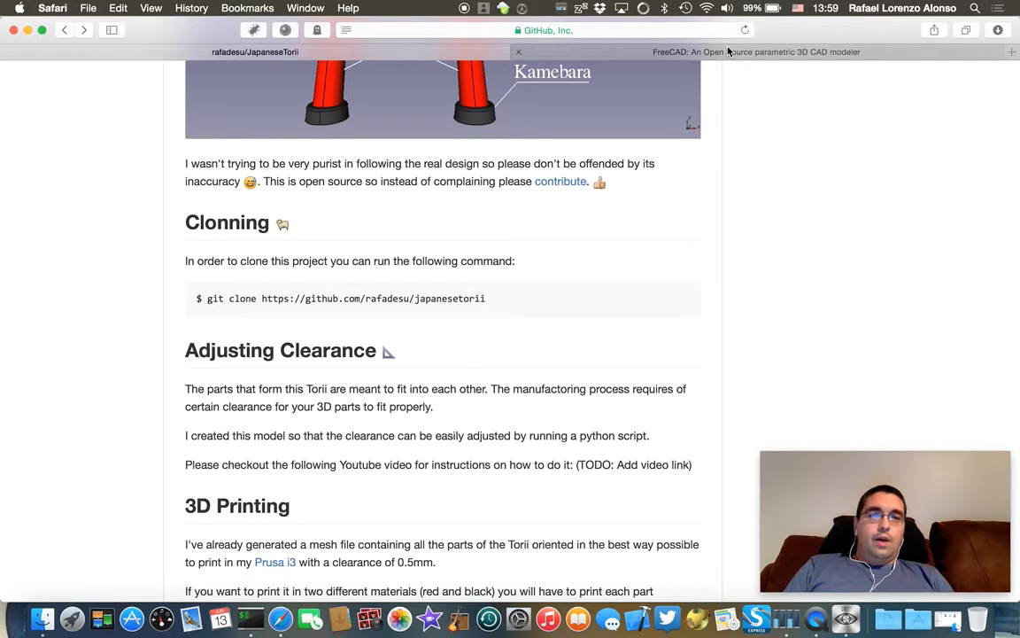
left_click(754, 51)
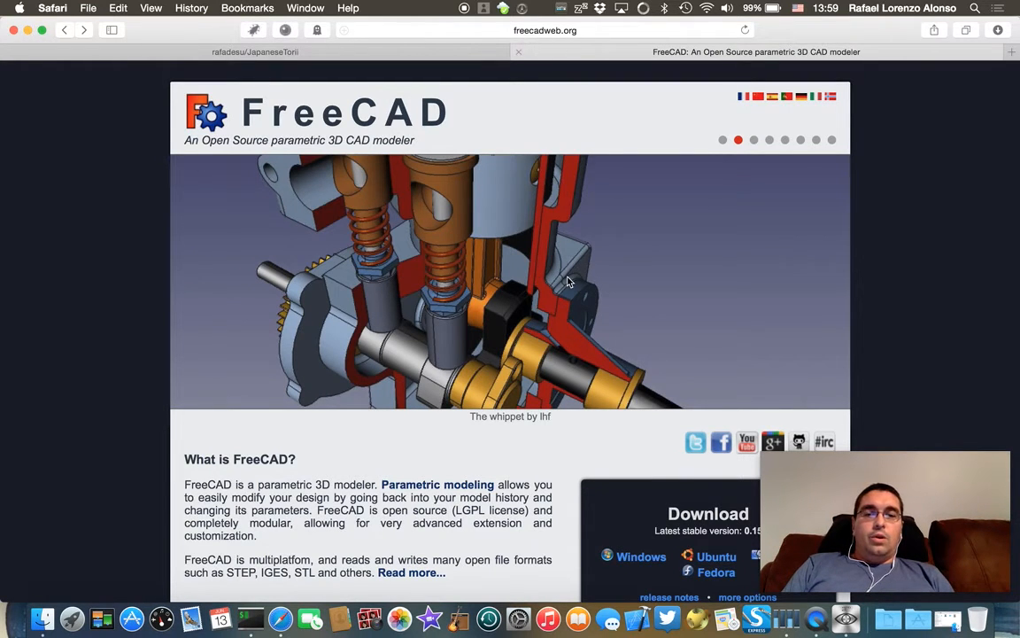
scroll("down", 3)
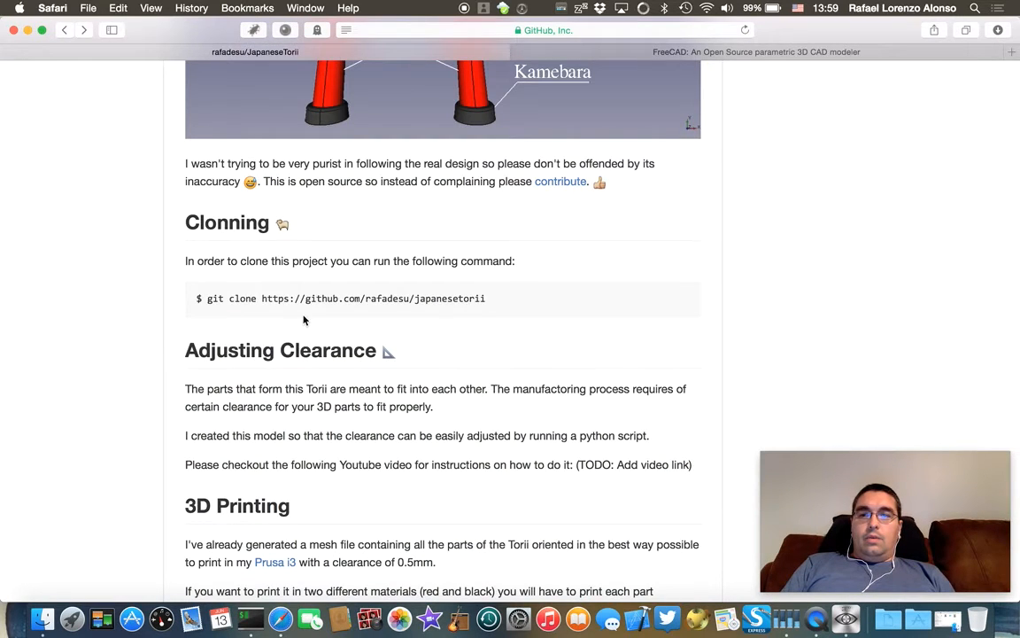
- Scroll down to the 3D Printing part list, then back up to the git clone command
scroll("down", 3)
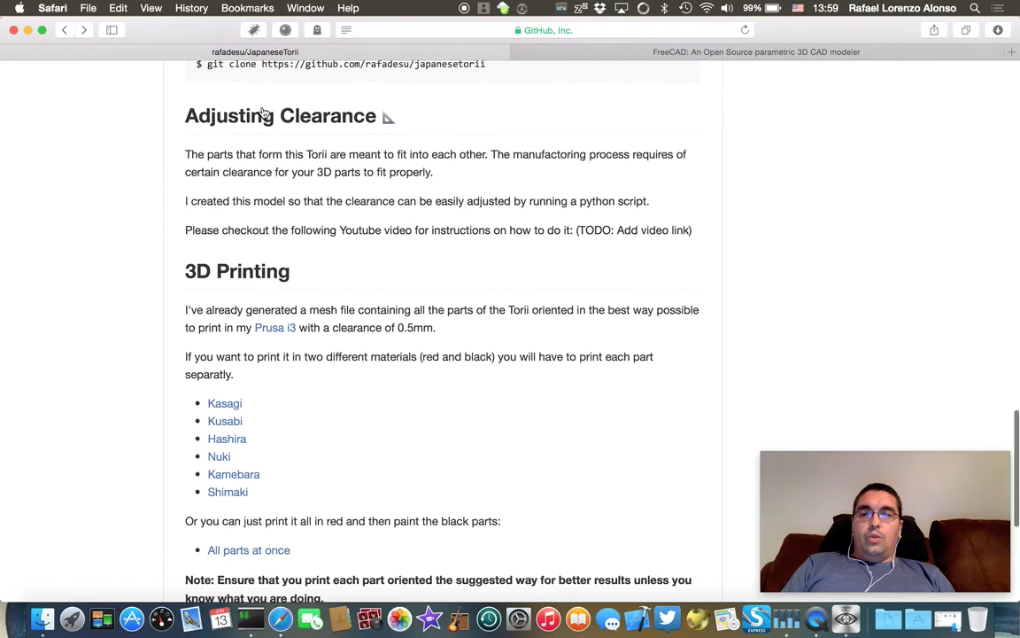
scroll("up", 3)
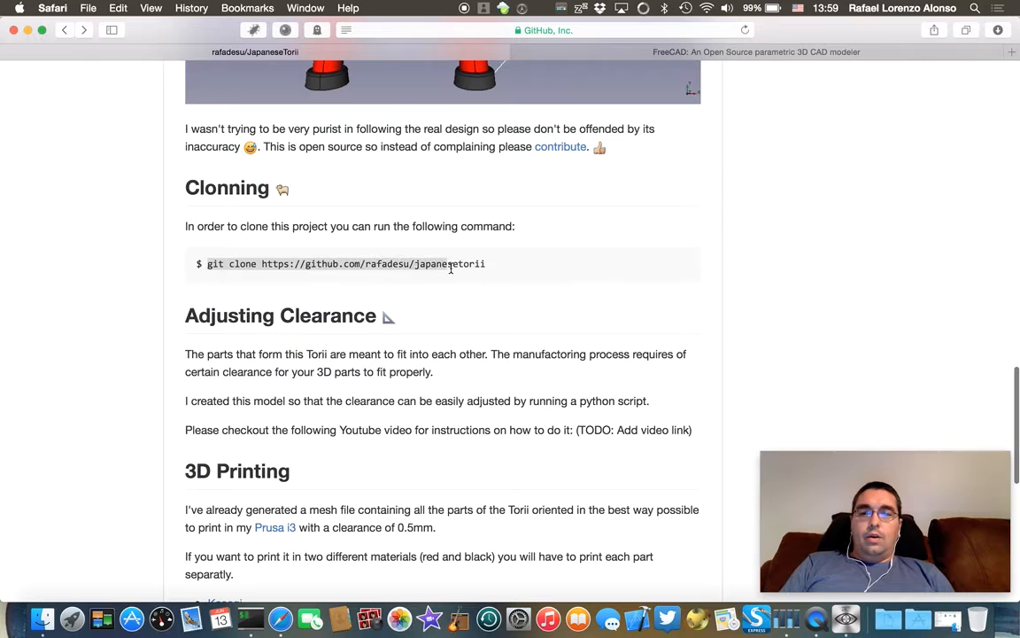
mouse_move(502, 264)
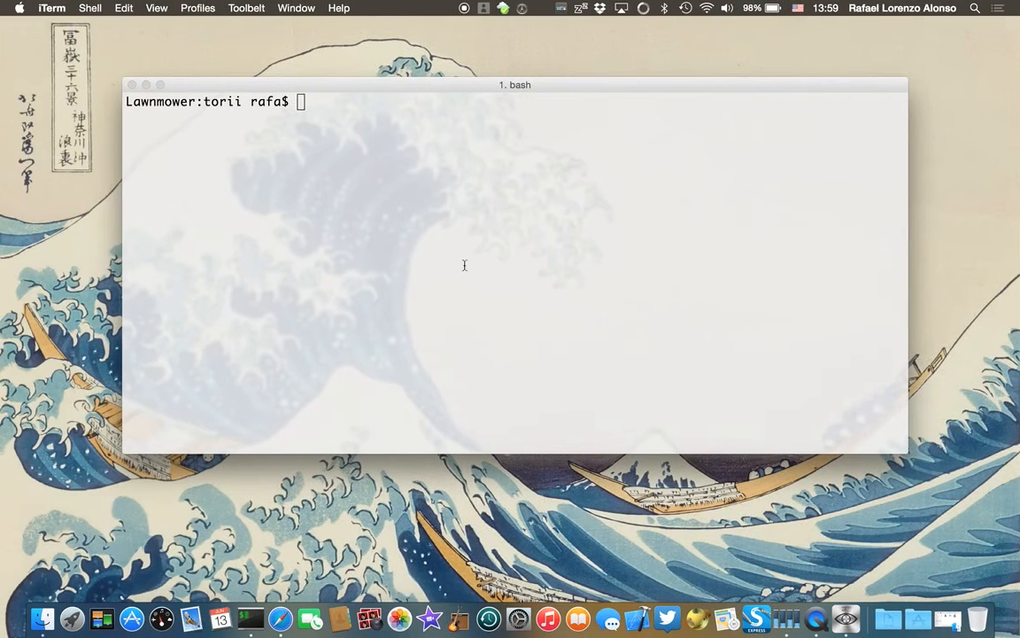
type("git clone https://github.com/rafadesu/japanesetorii")
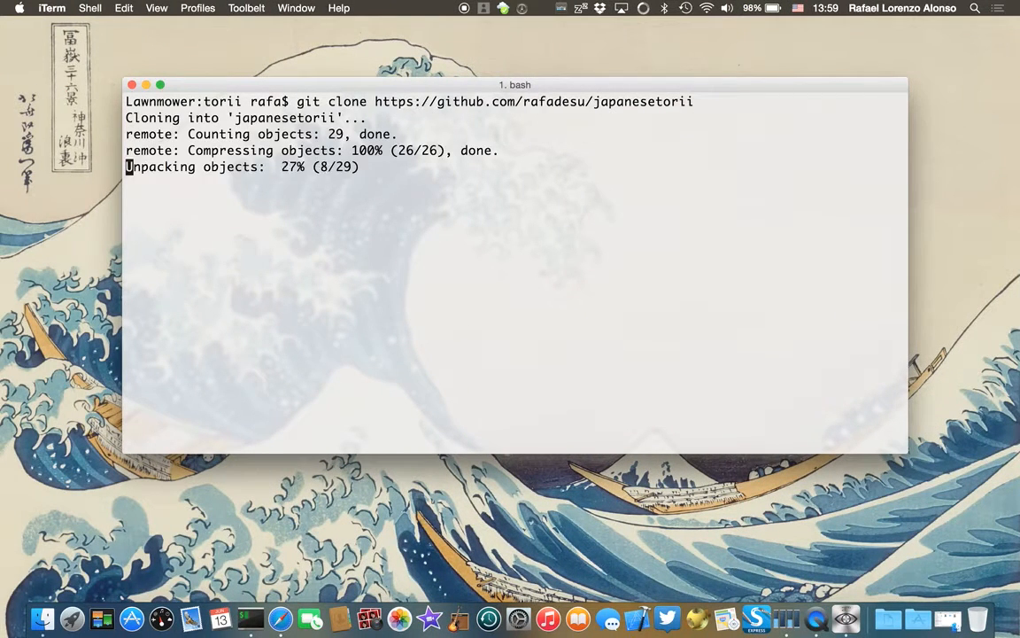
type("open japanesetorii/")
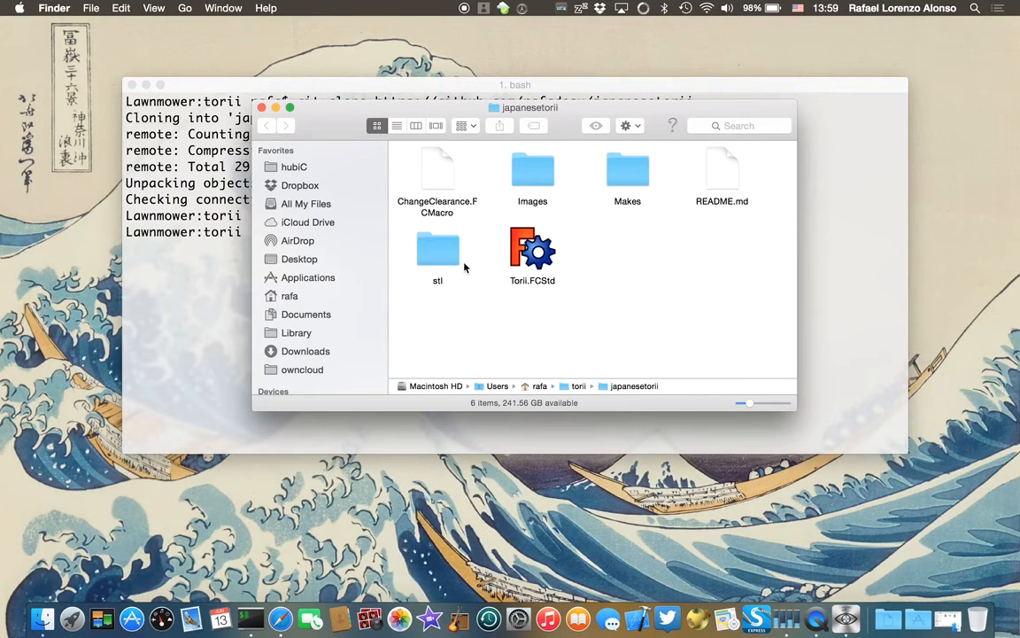
mouse_move(532, 258)
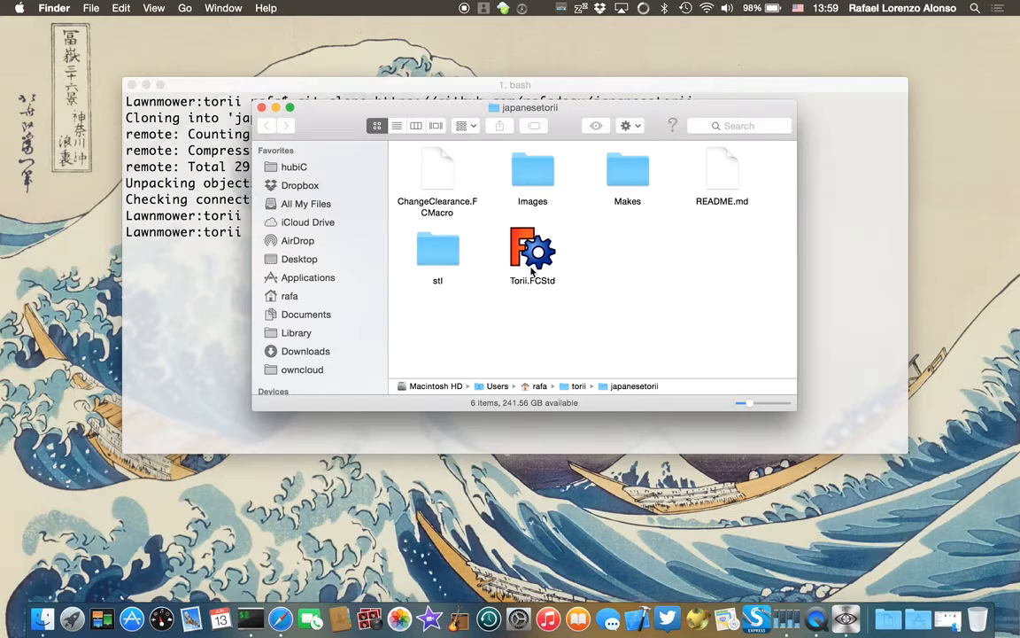
- Point out Torii.FCStd and ChangeClearance.FCMacro in Finder, then launch FreeCAD via Spotlight
left_click(533, 253)
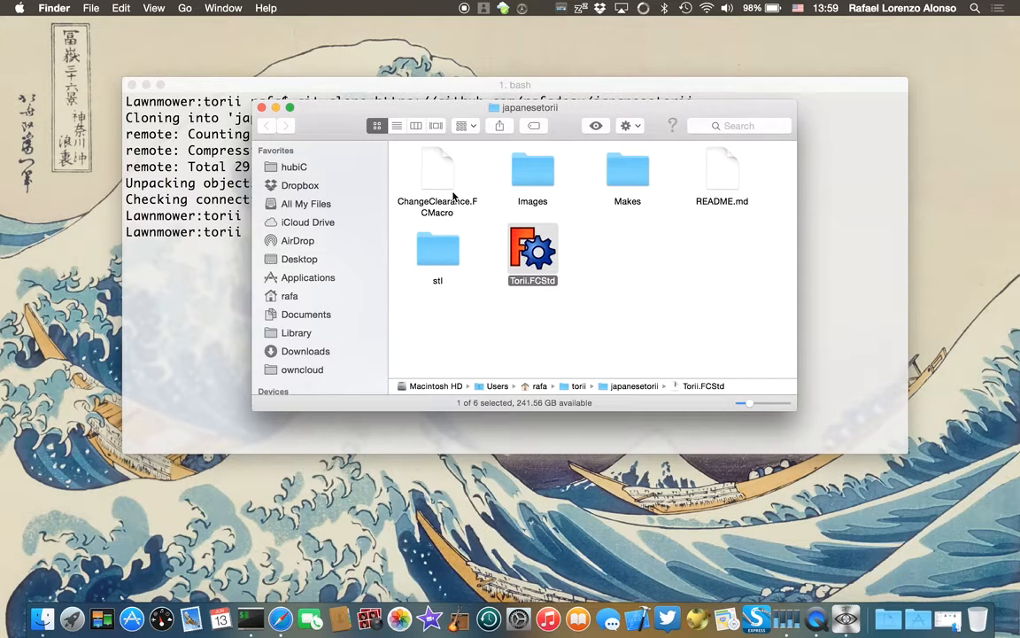
left_click(438, 169)
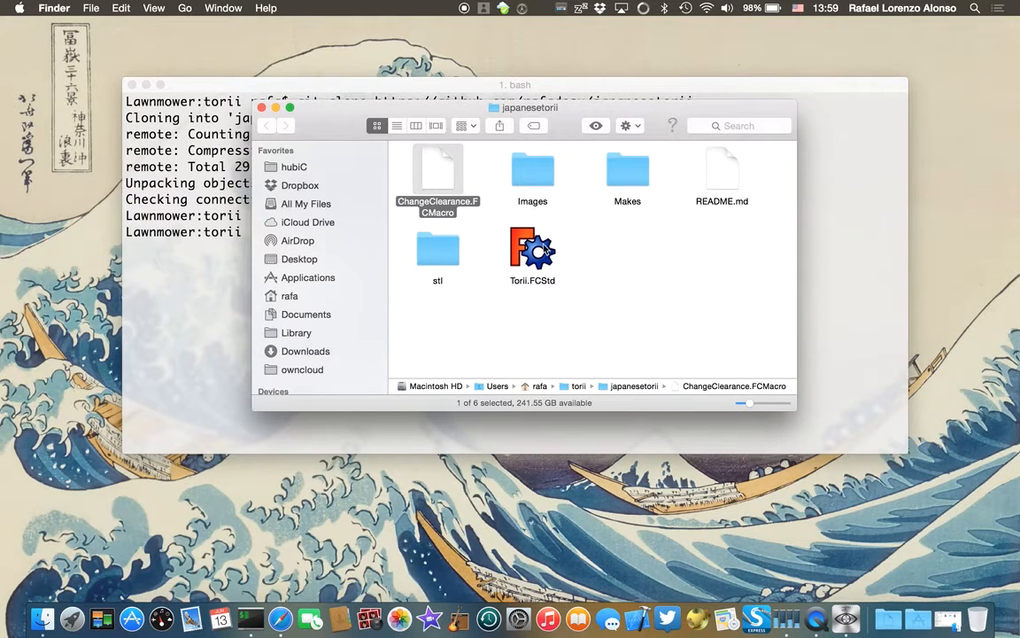
mouse_move(437, 196)
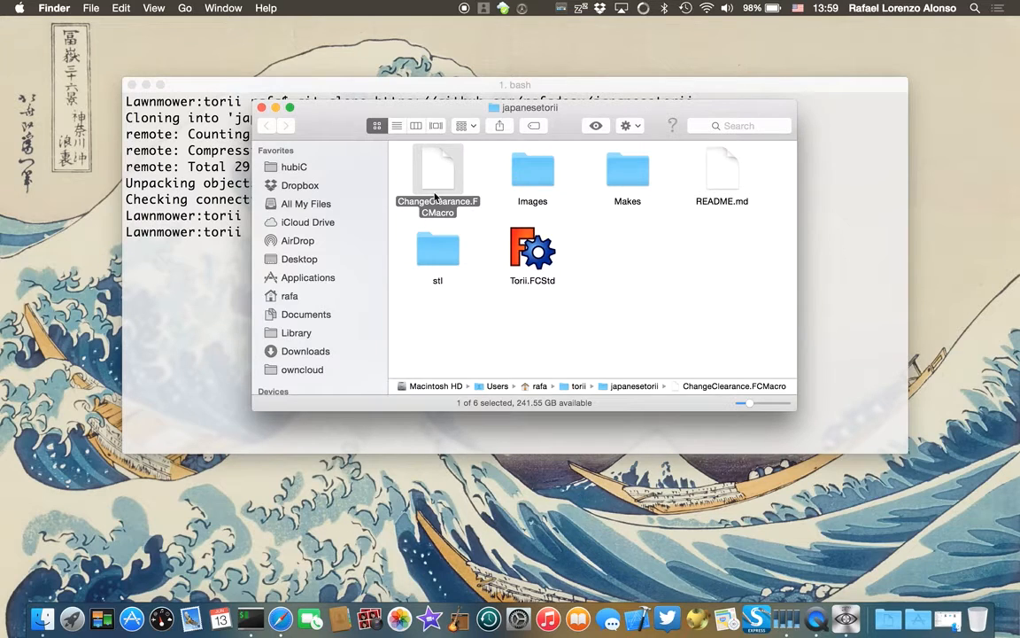
left_click(640, 281)
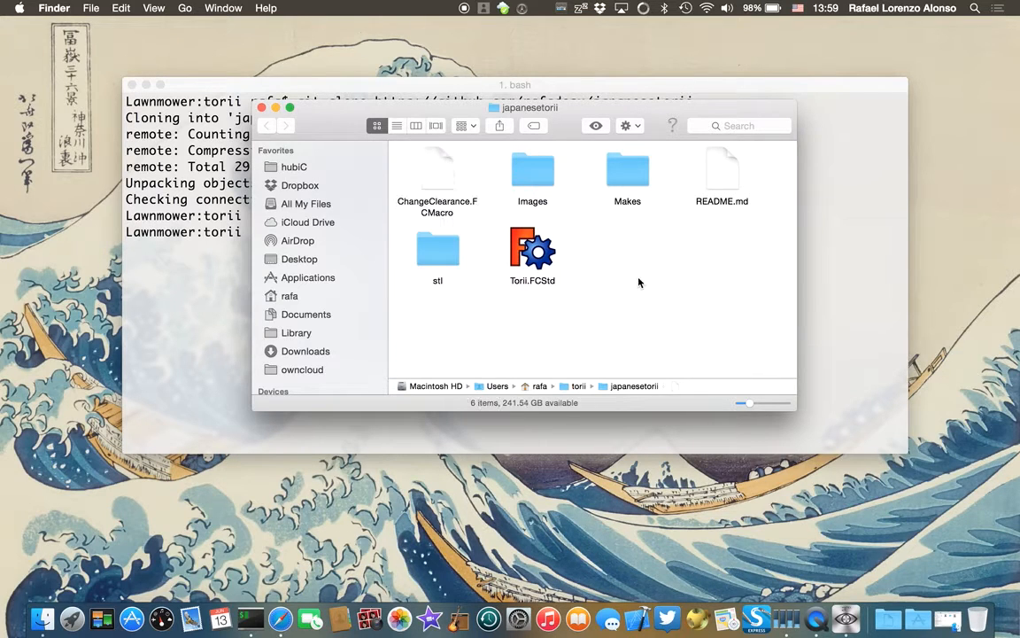
type("freCAD")
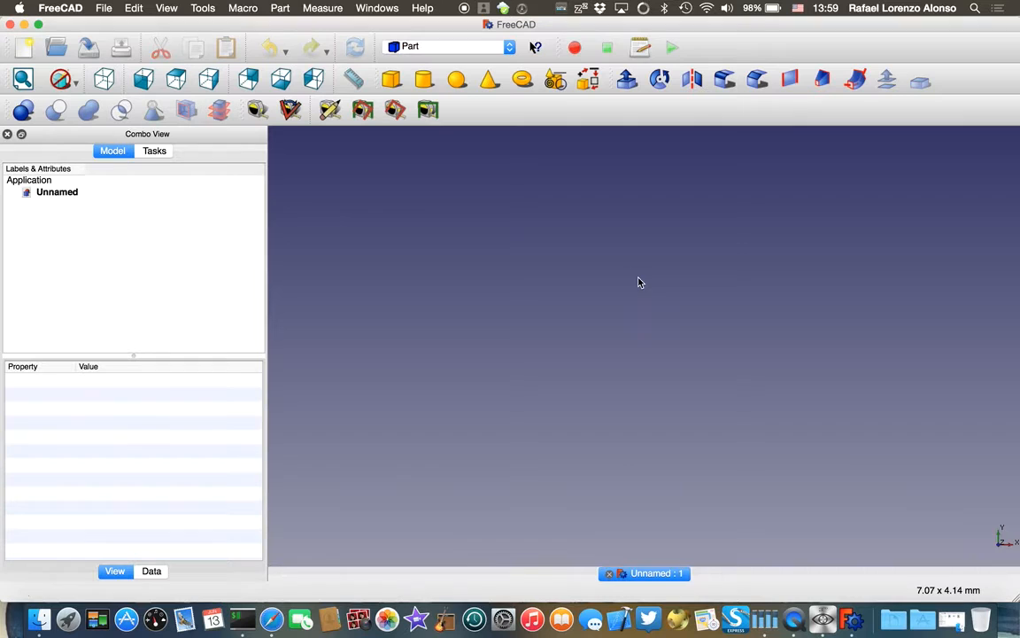
- Check the About FreeCAD dialog confirming version 0.15, then dismiss it
left_click(59, 10)
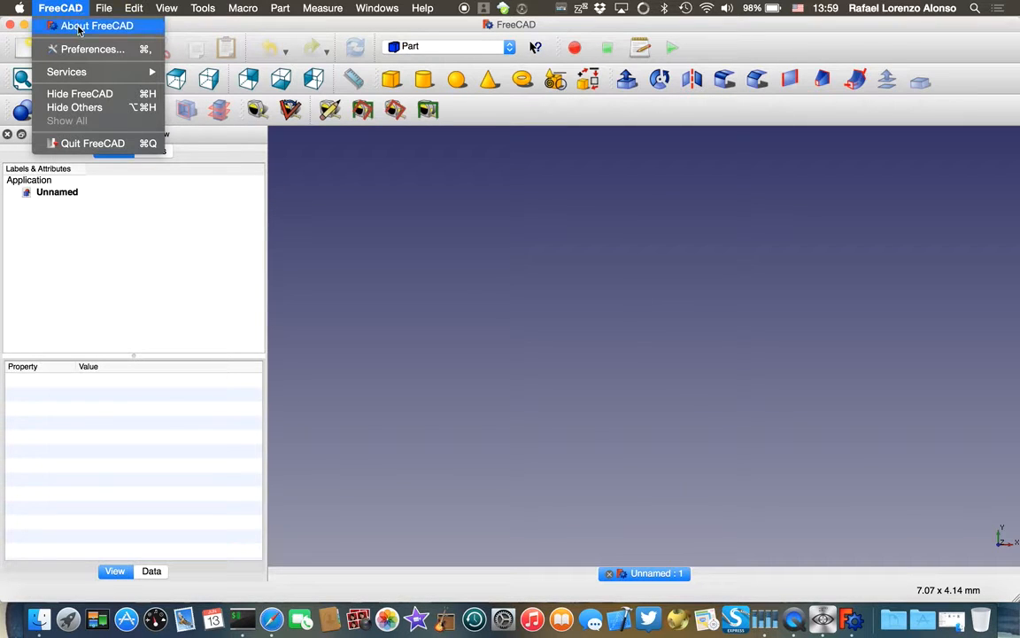
left_click(100, 25)
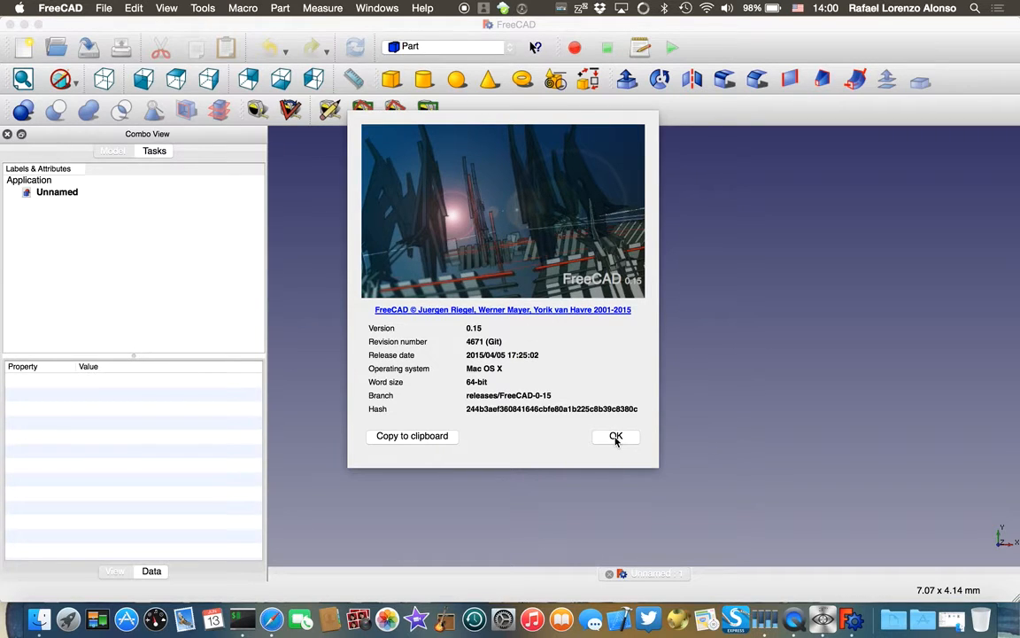
left_click(616, 436)
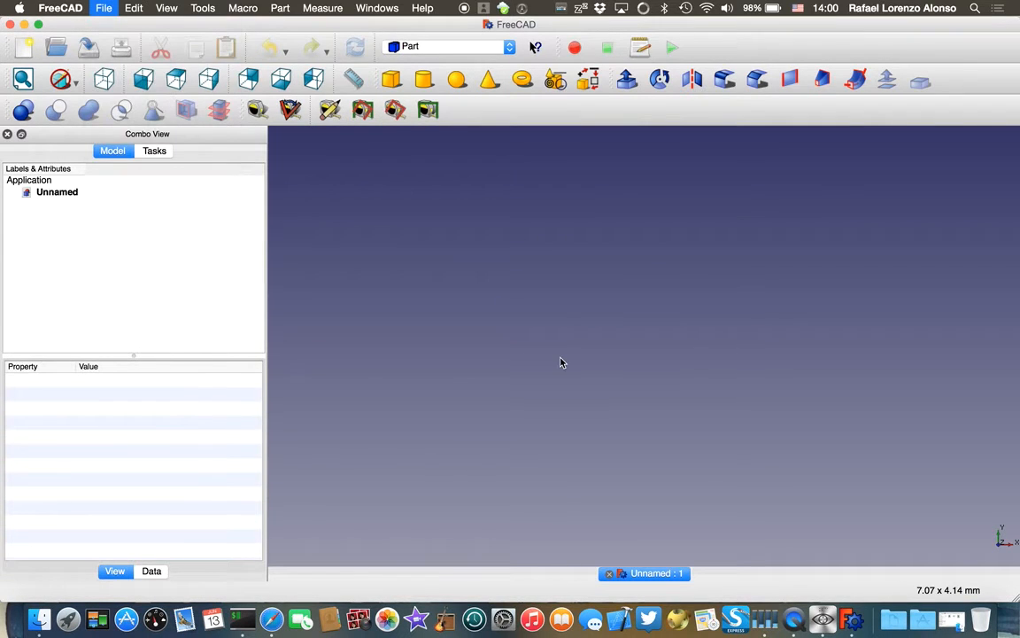
- Open Torii.FCStd together with ChangeClearance.FCMacro from the japanesetorii folder
left_click(62, 44)
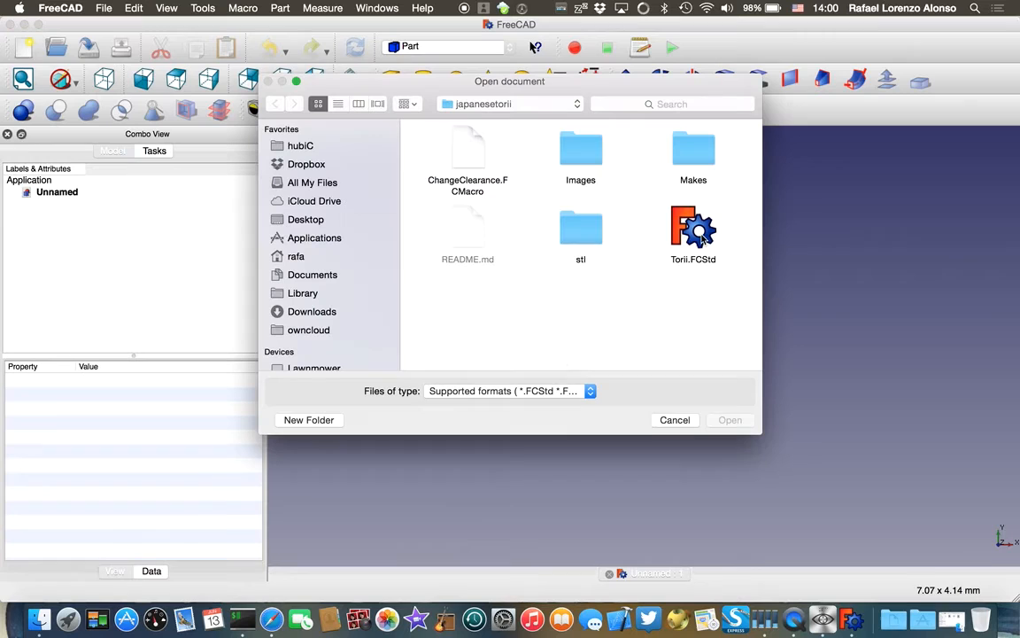
left_click(693, 228)
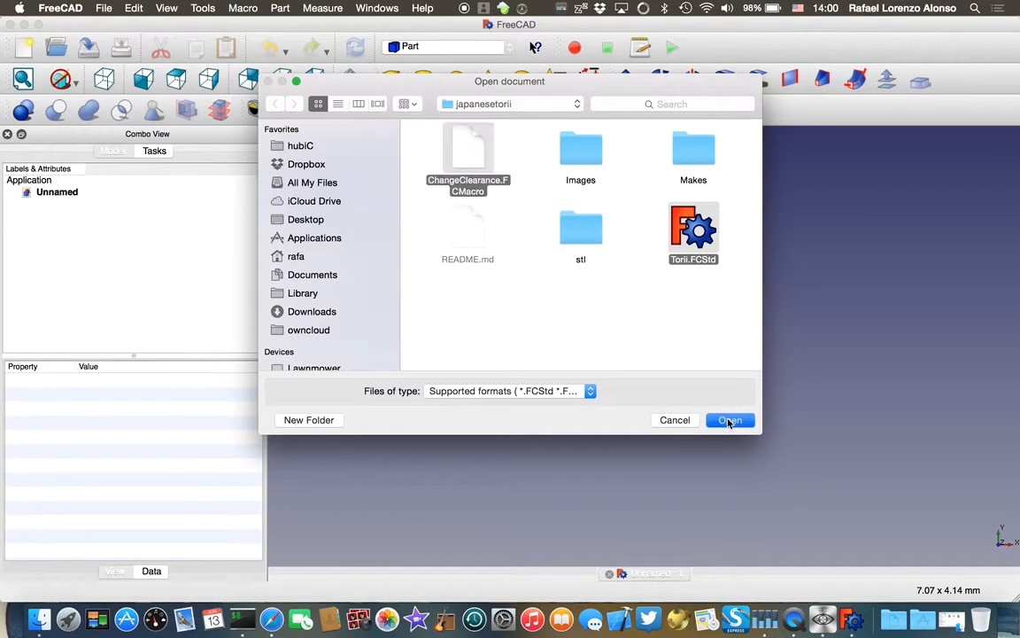
left_click(730, 420)
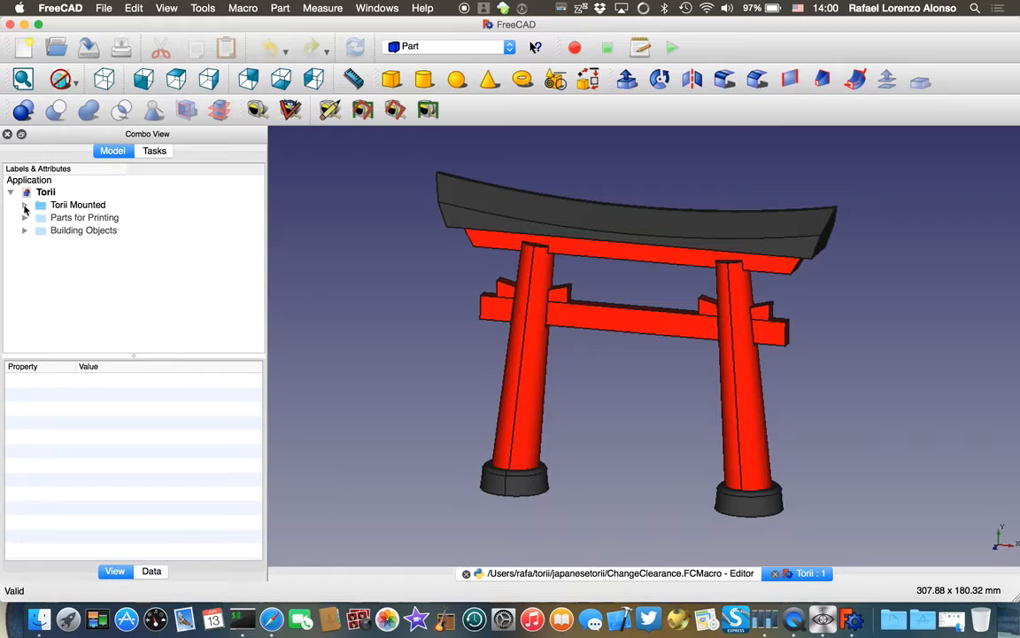
- Expand Torii Mounted, locate Kusabi 1 and Kasagi, select the group to show part labels, and zoom on the joinery
left_click(25, 205)
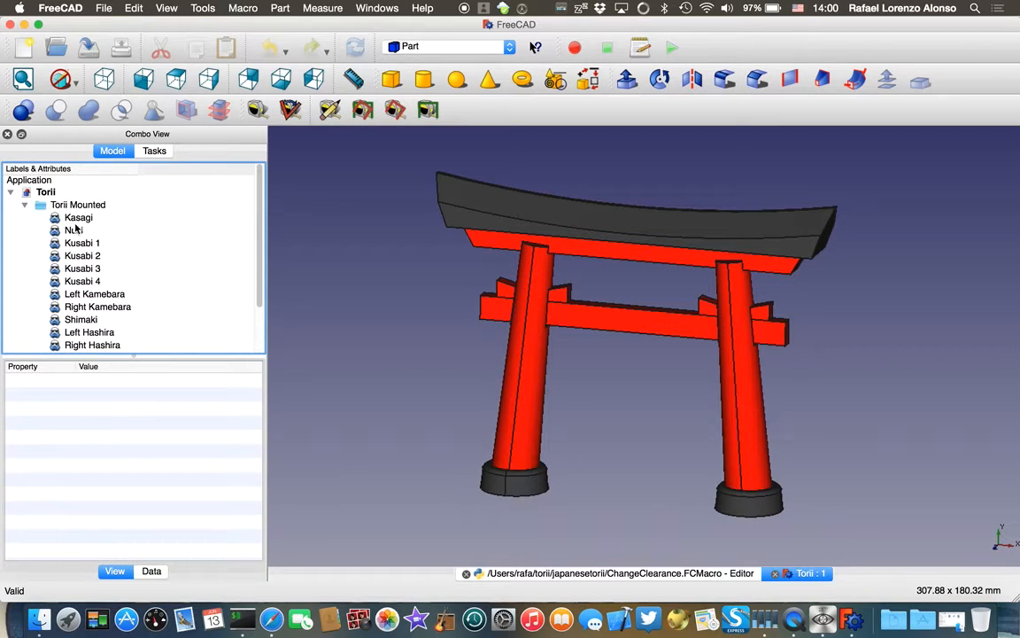
left_click(82, 243)
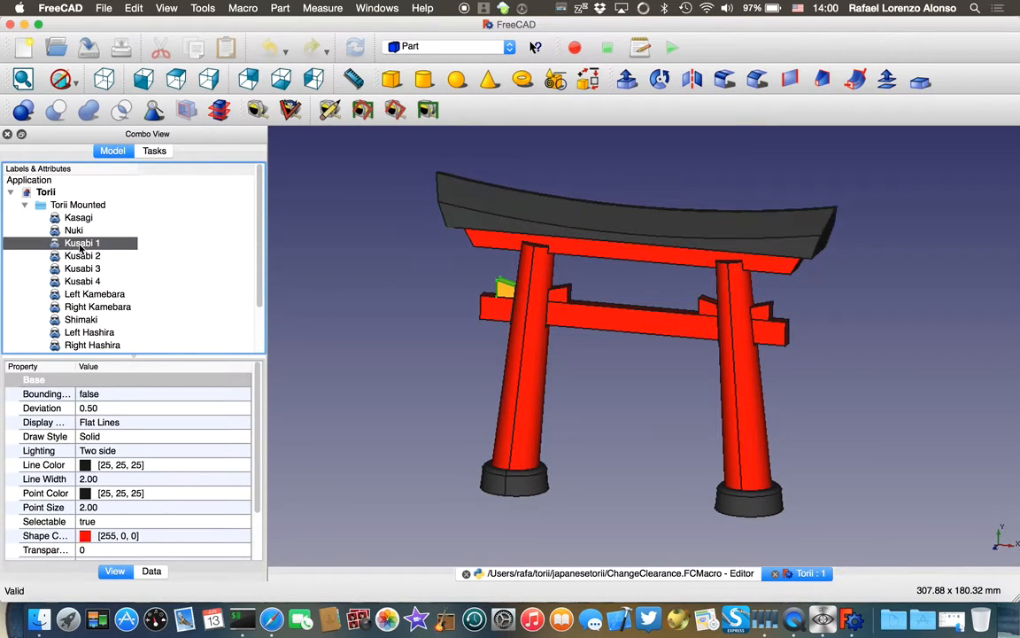
left_click(78, 217)
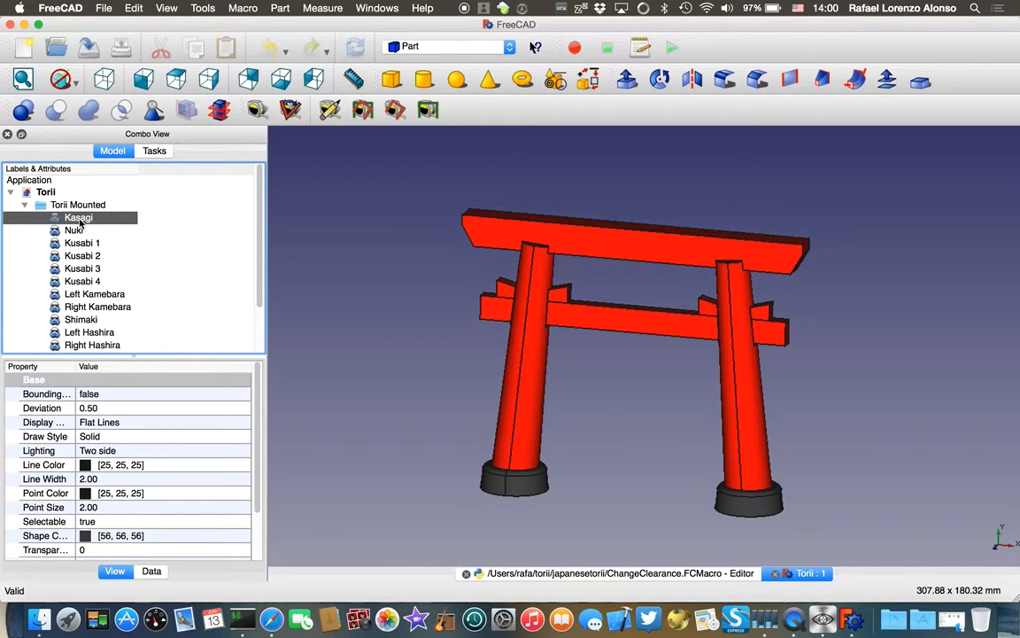
left_click(78, 217)
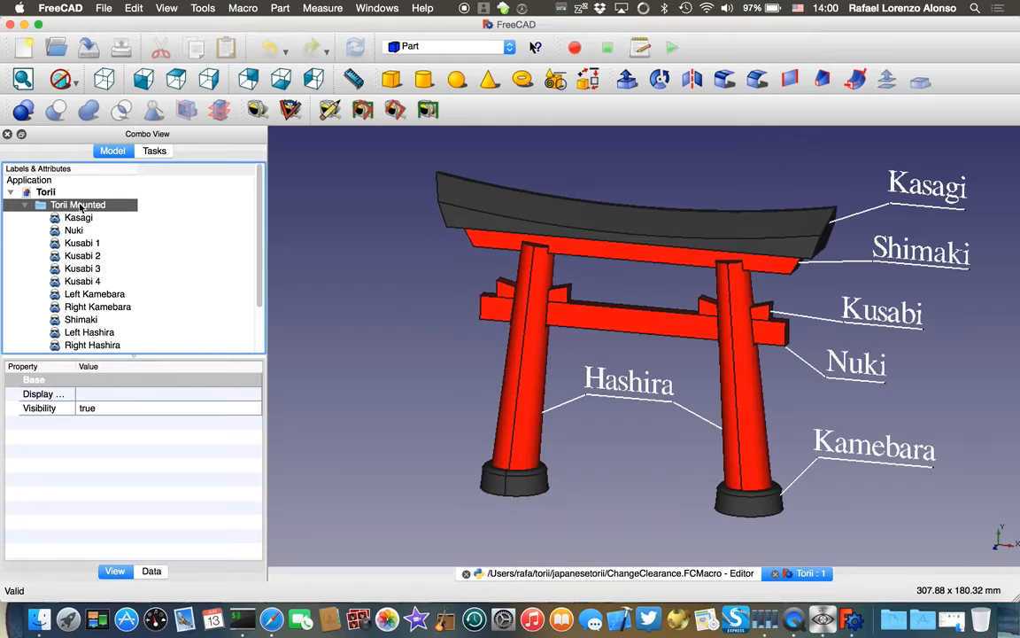
scroll("down", 3)
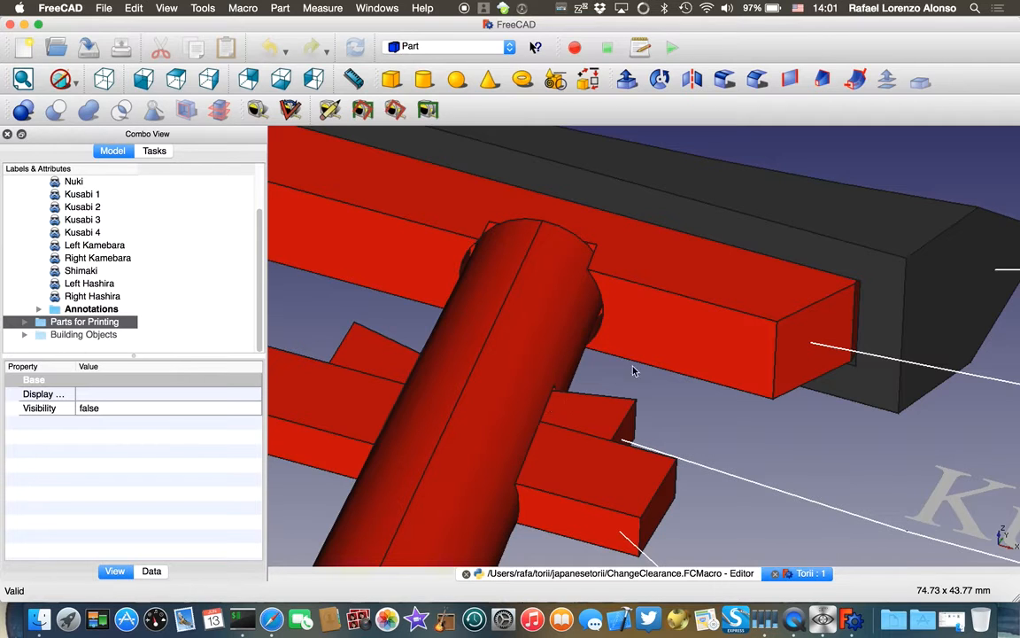
mouse_move(864, 275)
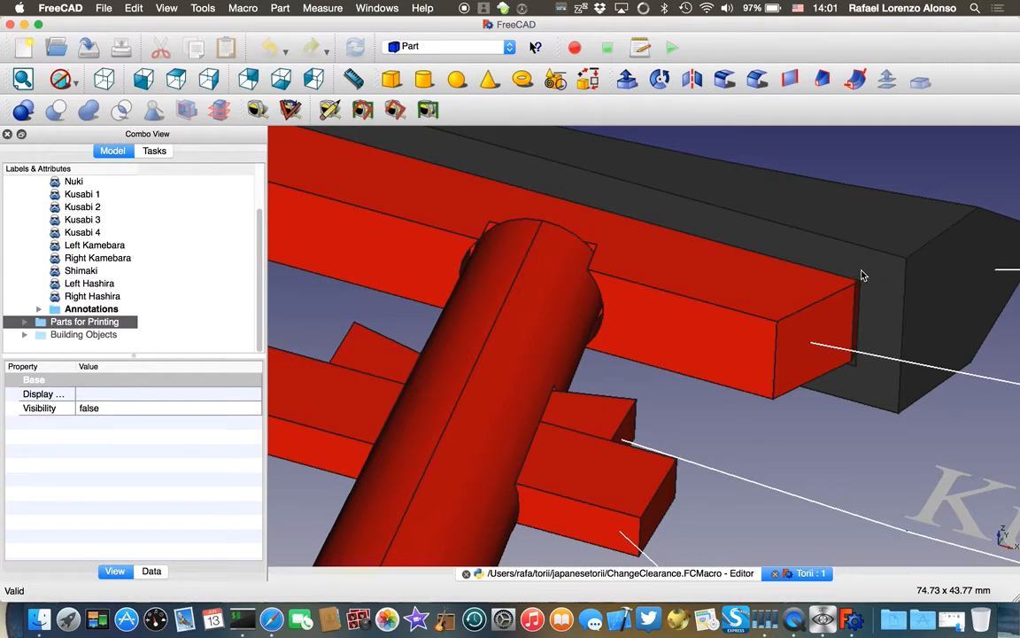
mouse_move(769, 273)
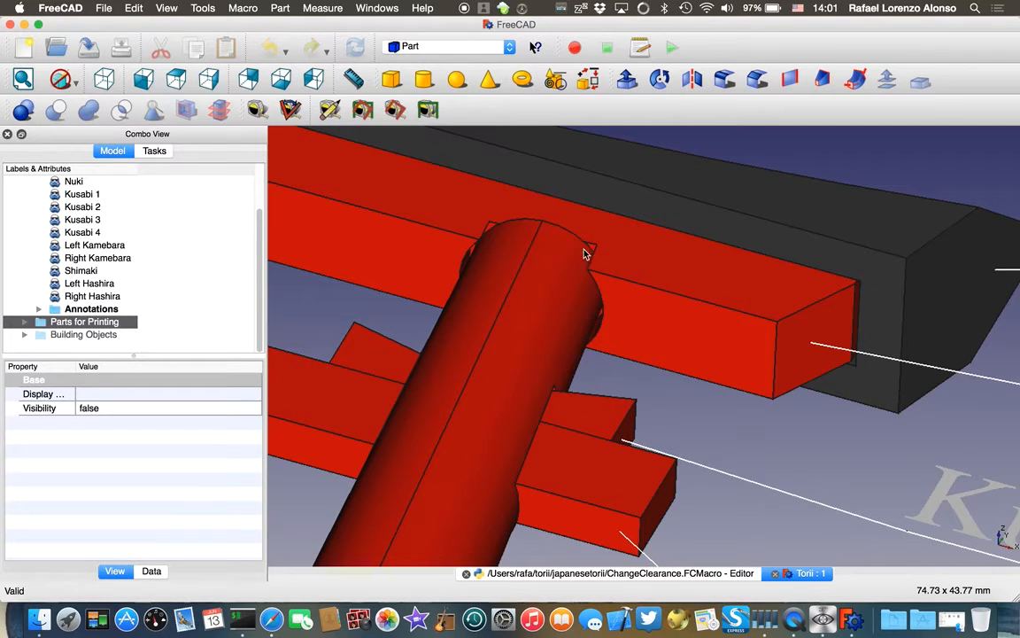
mouse_move(637, 310)
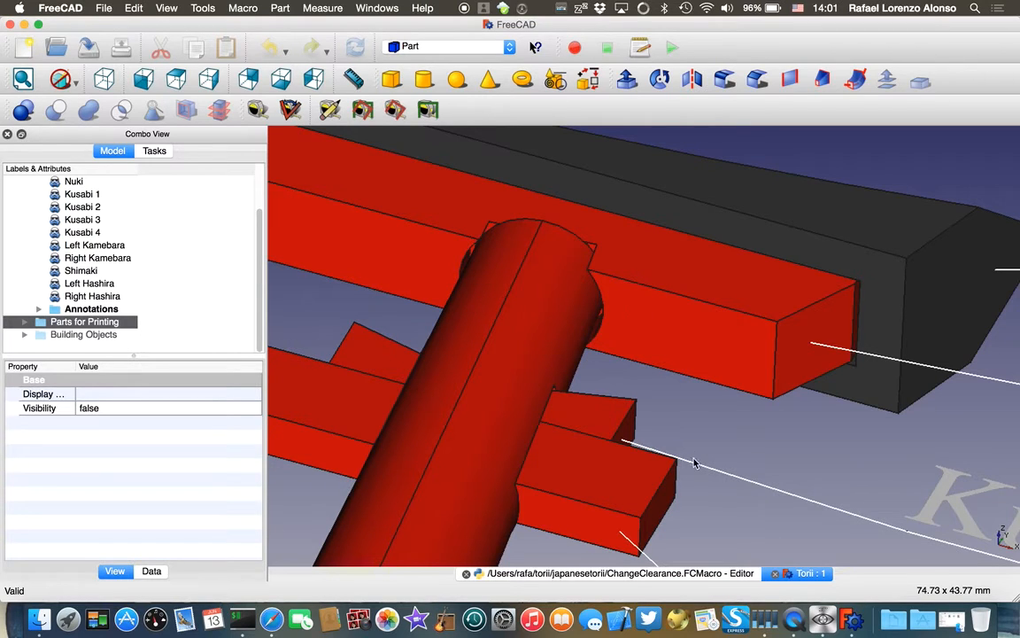
mouse_move(664, 578)
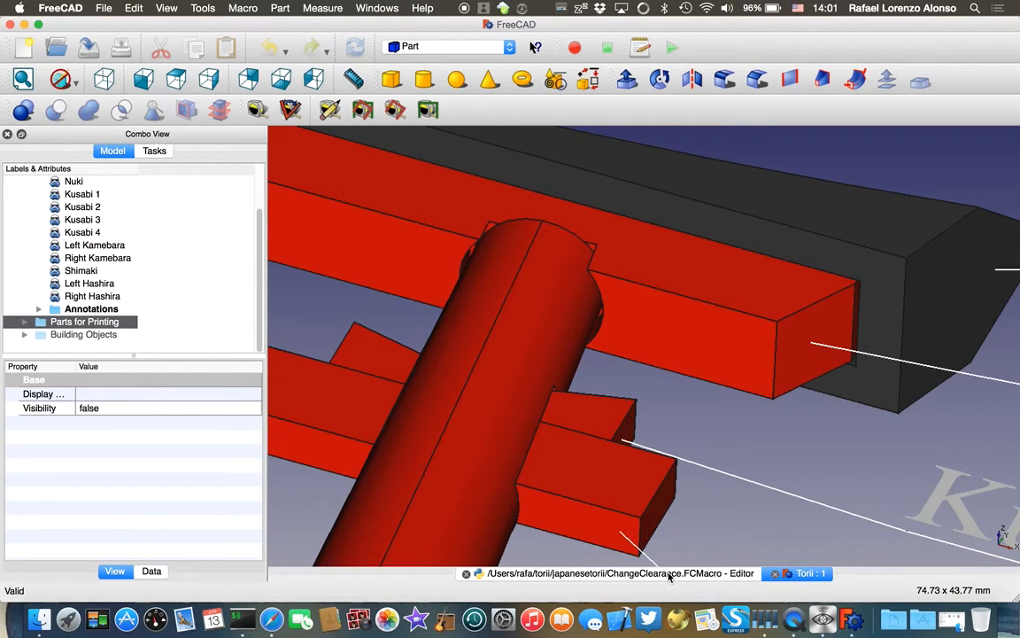
- Show the ChangeClearance macro code and execute it to adjust the joint clearance
left_click(612, 573)
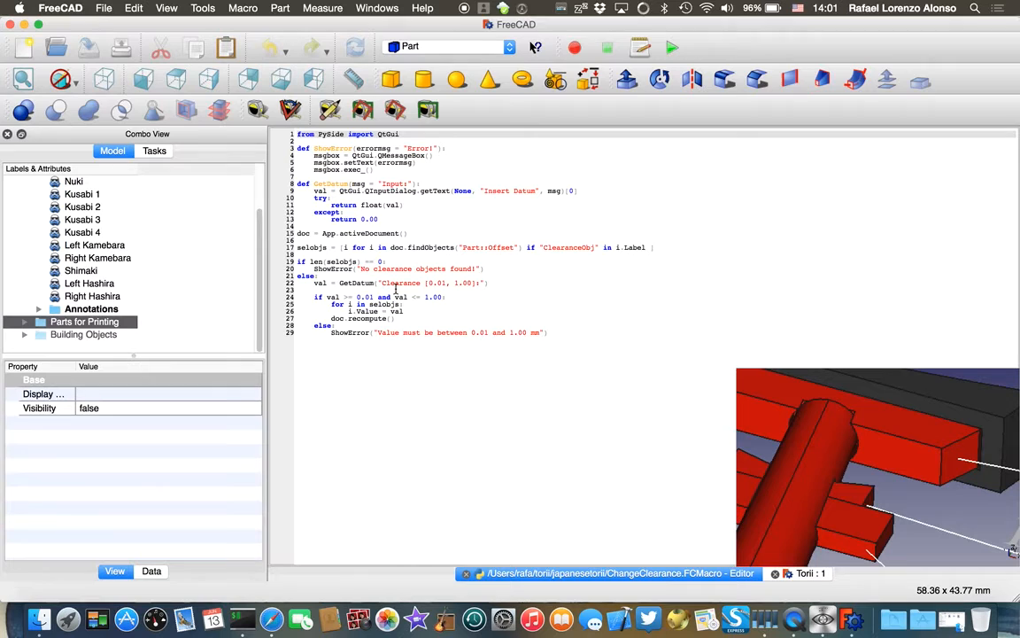
mouse_move(669, 51)
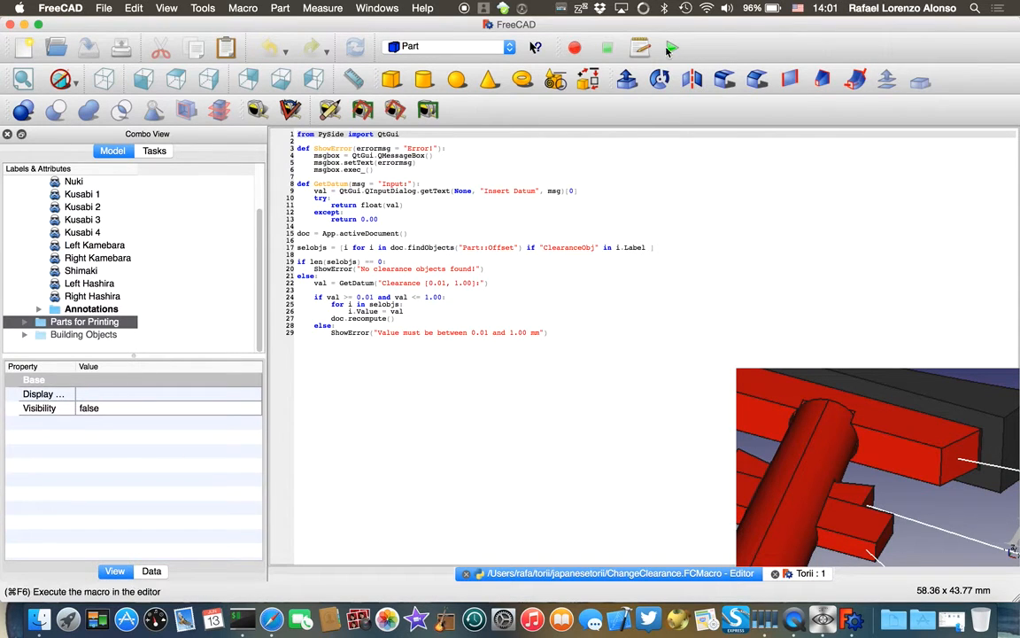
mouse_move(670, 49)
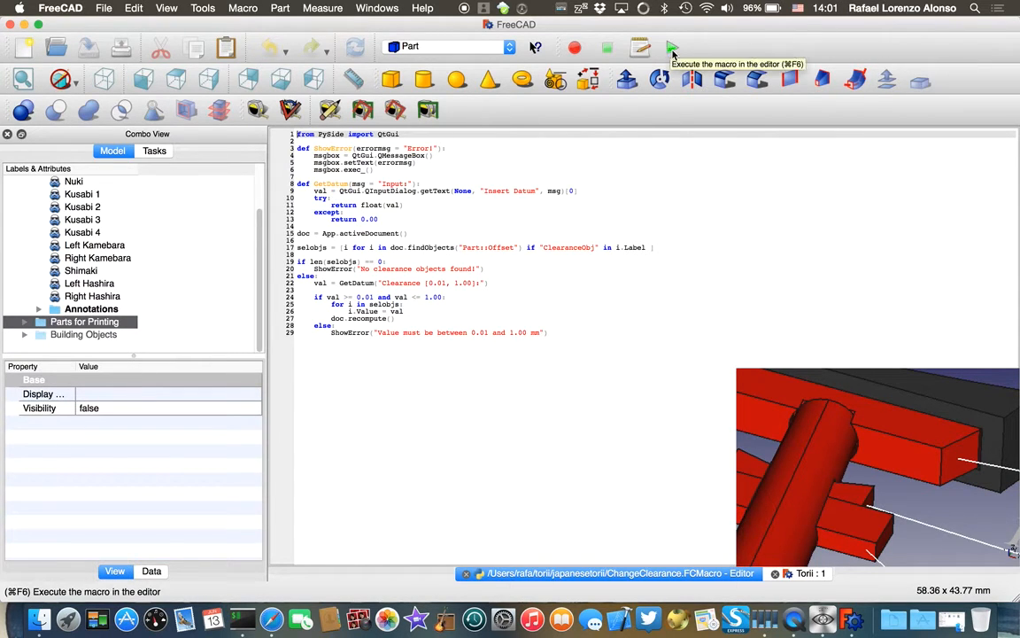
left_click(670, 47)
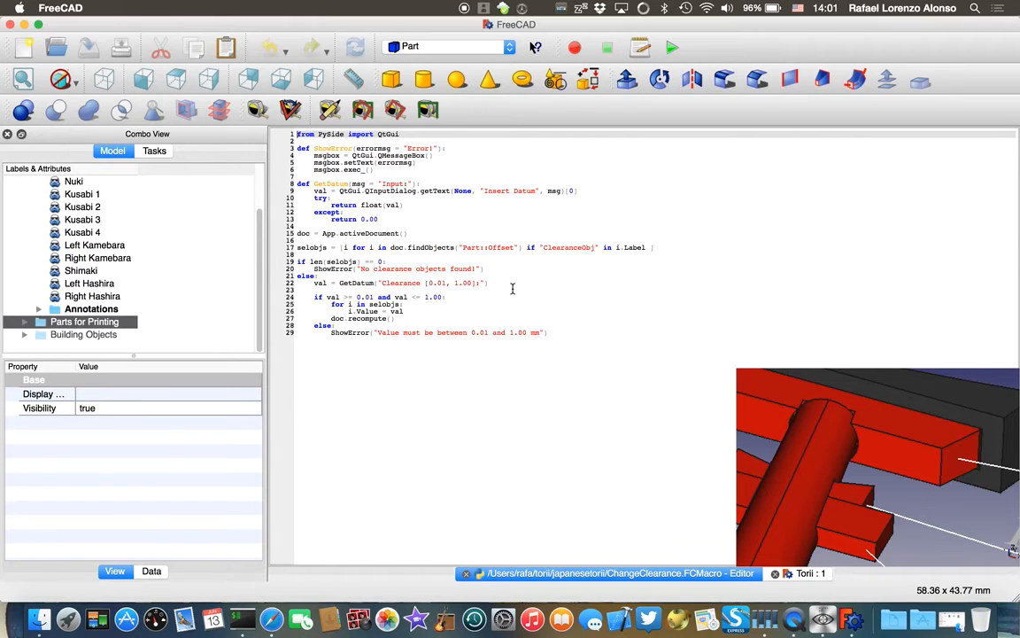
mouse_move(598, 377)
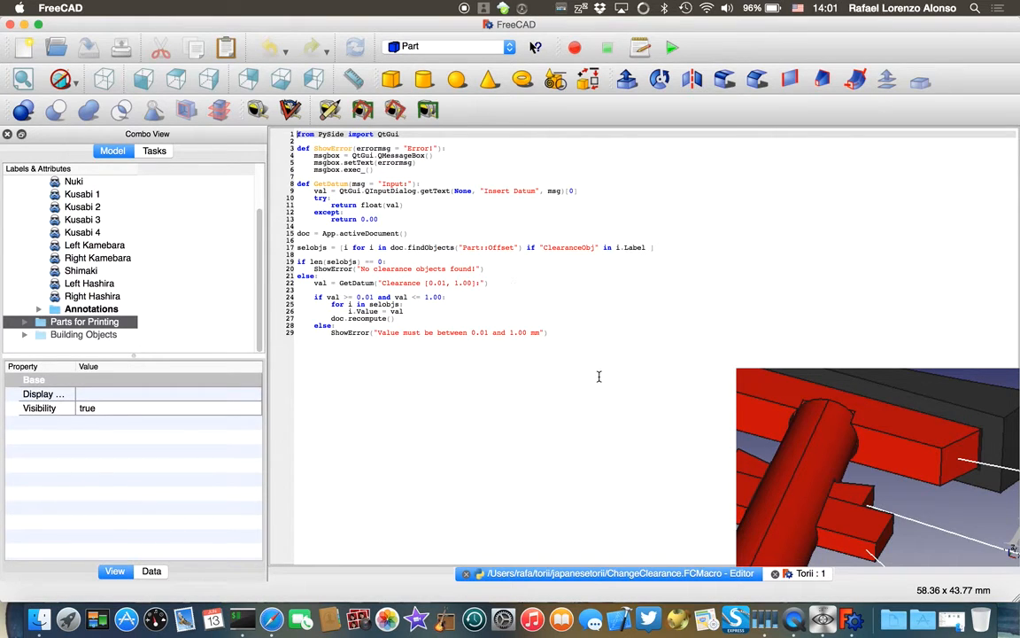
mouse_move(755, 450)
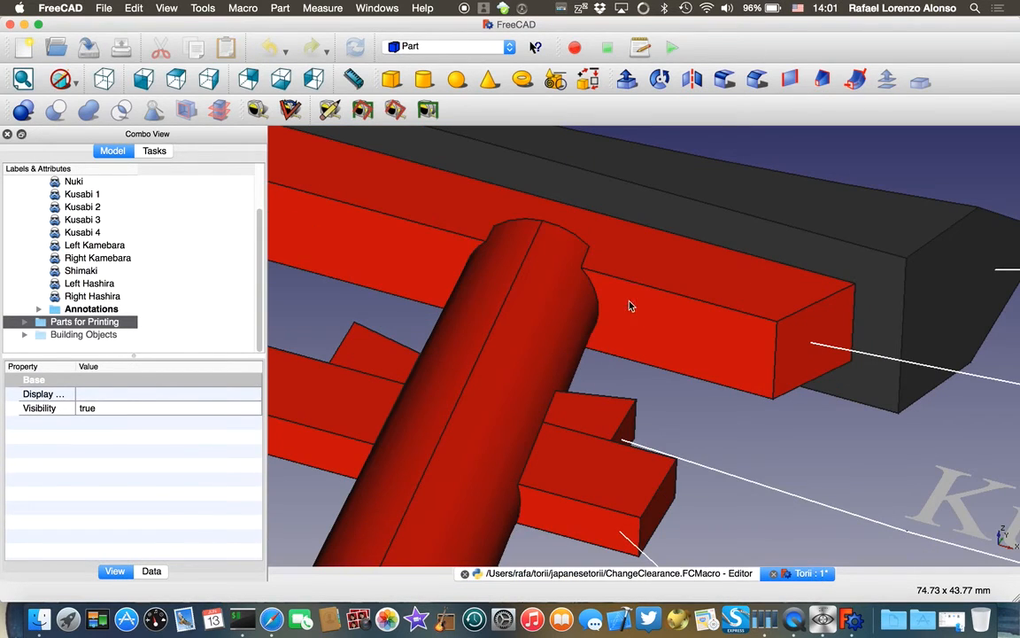
mouse_move(834, 287)
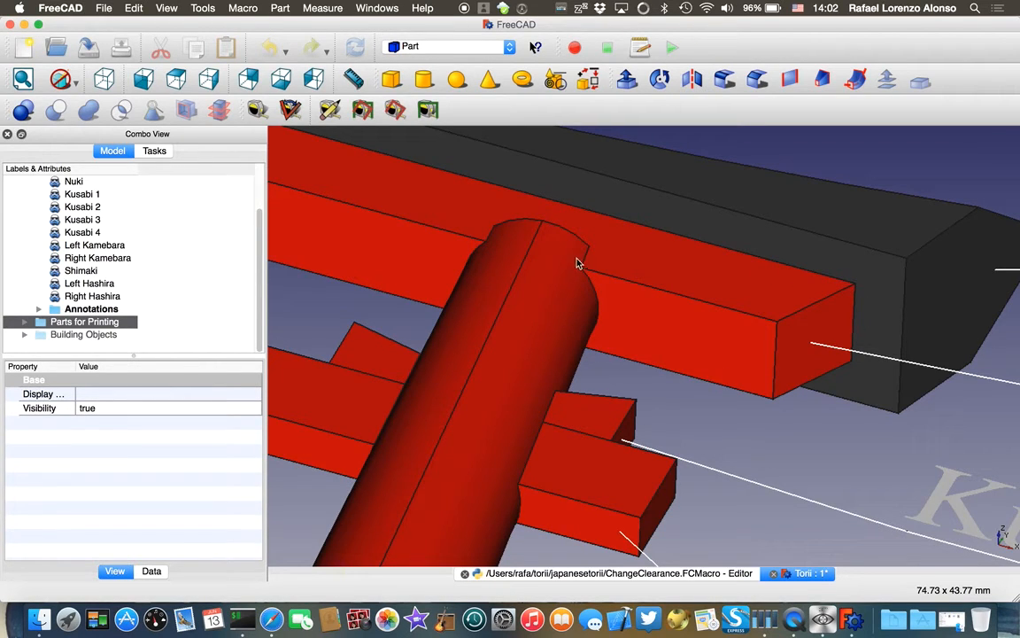
mouse_move(567, 574)
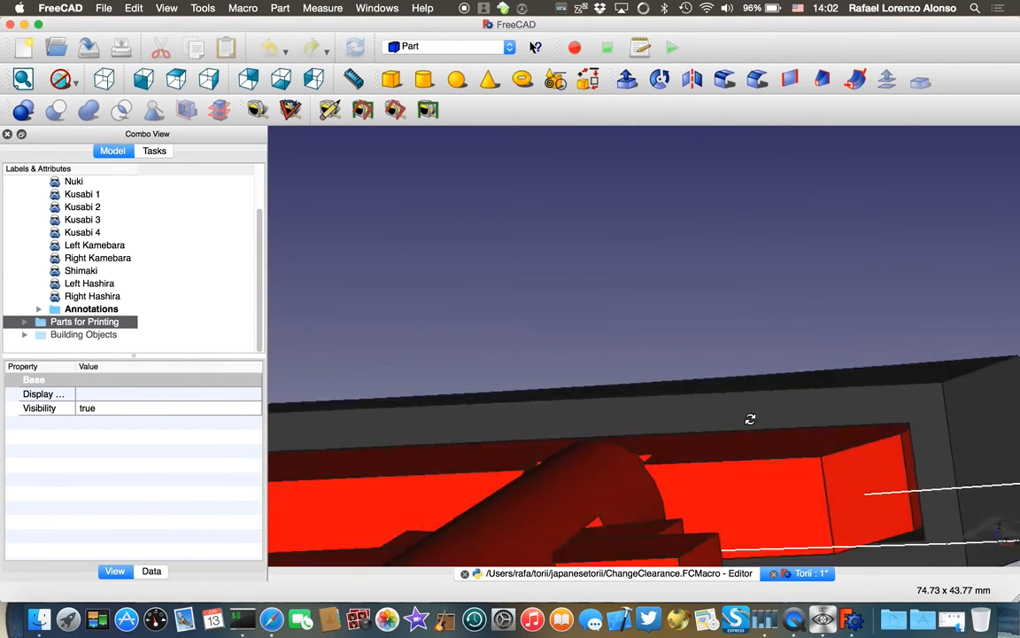
- Orbit to view the joint from below, then fit the whole scene with the printable pieces
left_click_drag(751, 419, 926, 531)
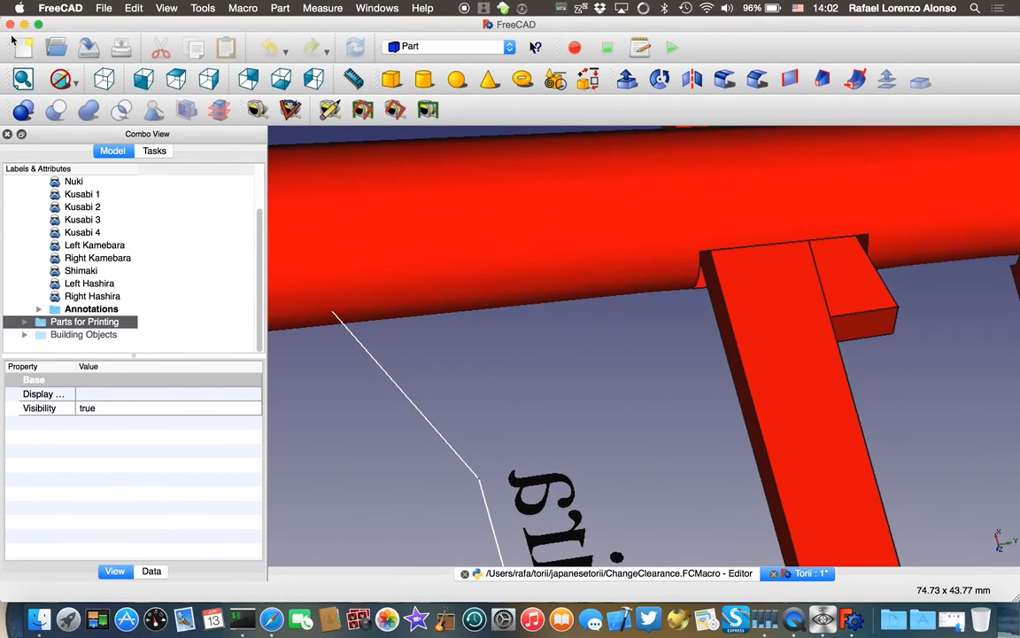
left_click(20, 77)
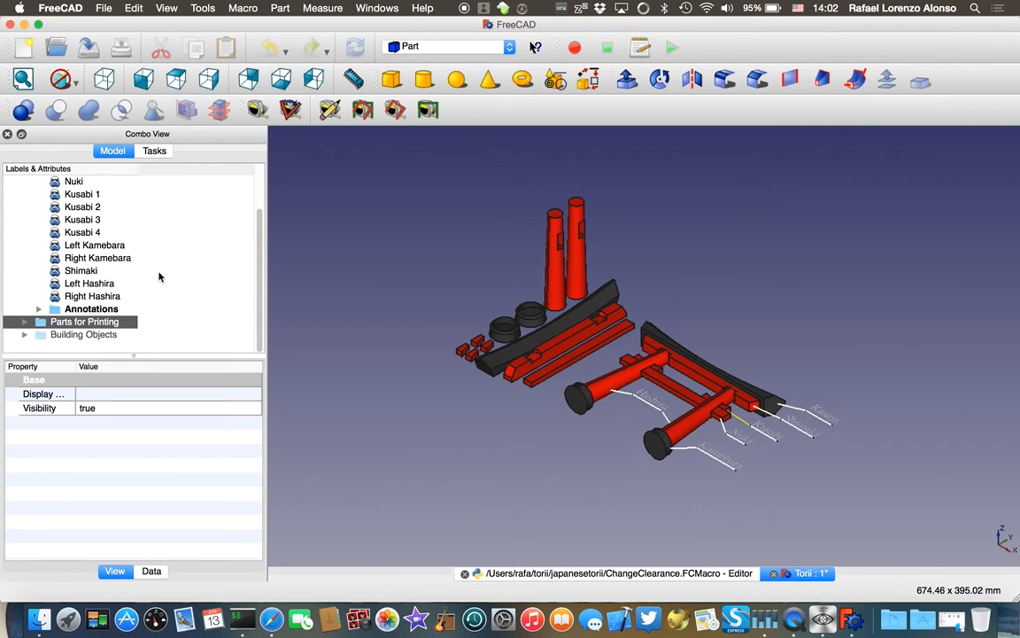
- Collapse Torii Mounted, expand Parts for Printing with all eleven pieces selected, and export them via File > Export
left_click(25, 205)
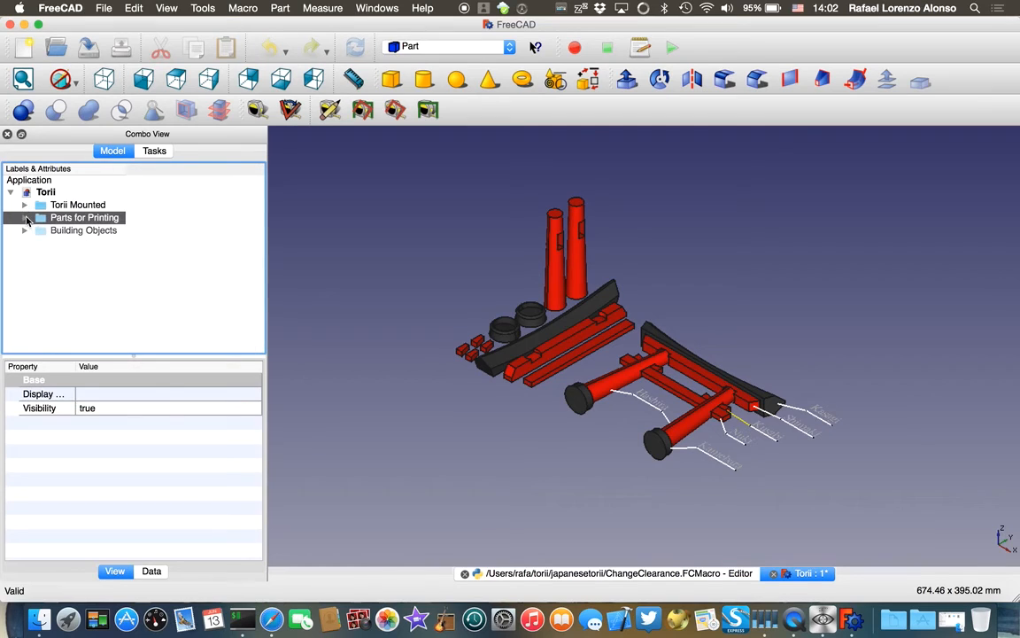
left_click(24, 218)
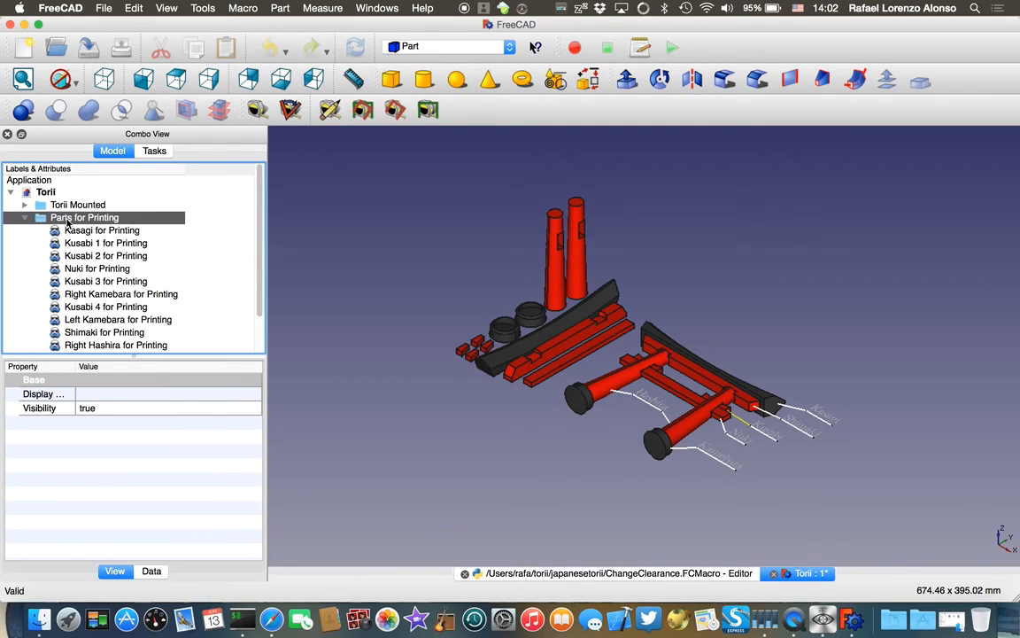
mouse_move(110, 230)
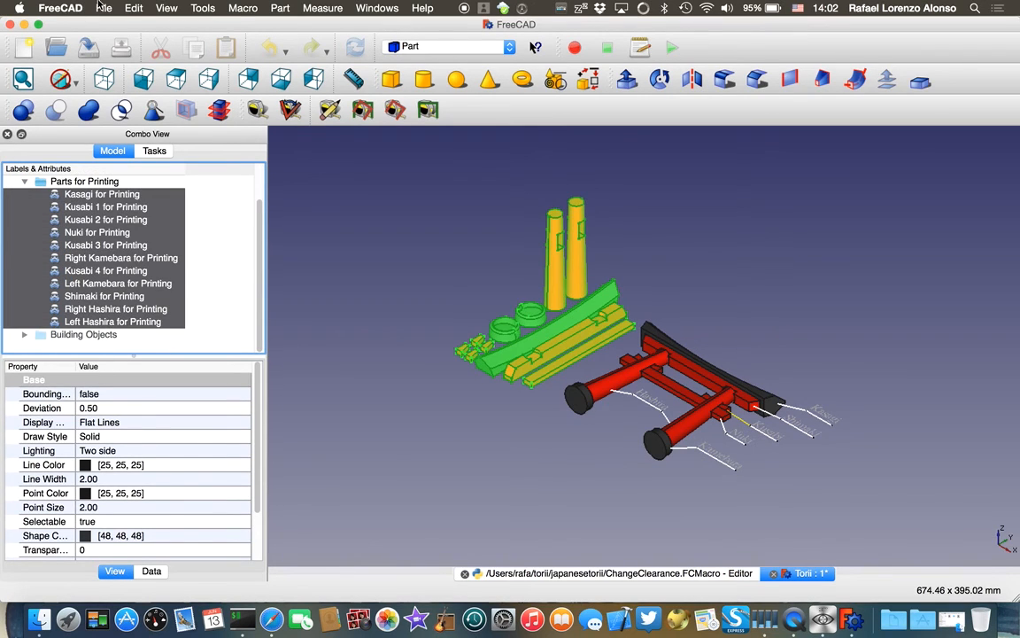
left_click(105, 10)
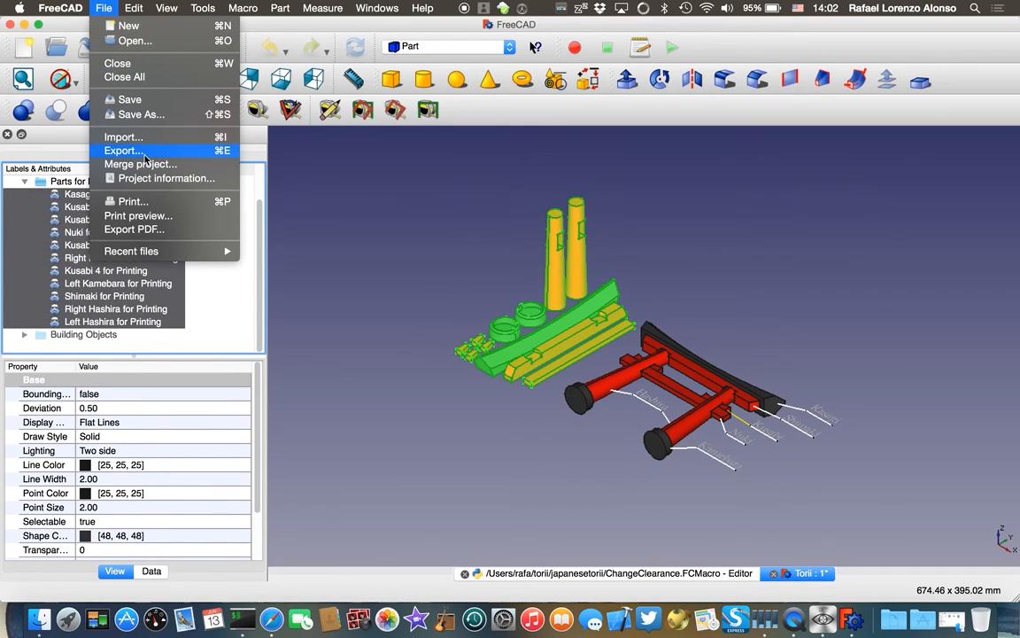
left_click(122, 151)
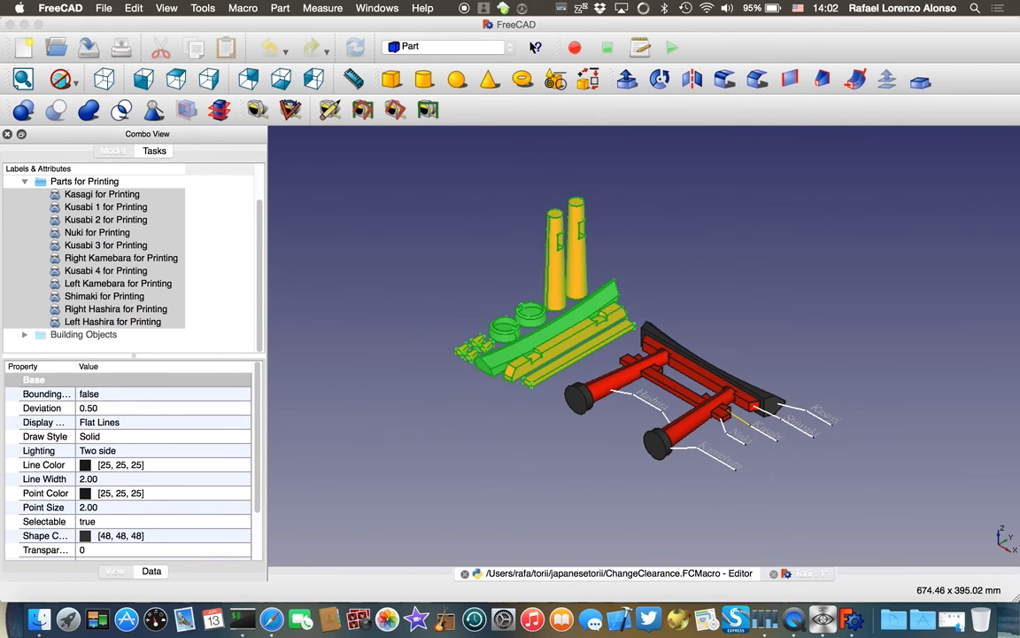
mouse_move(690, 312)
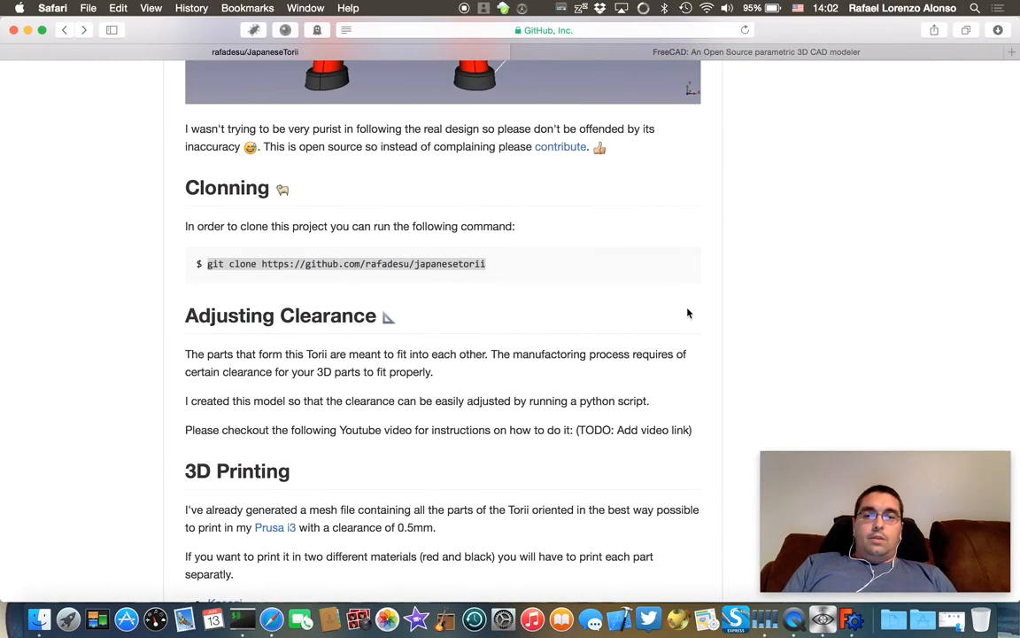
scroll("down", 3)
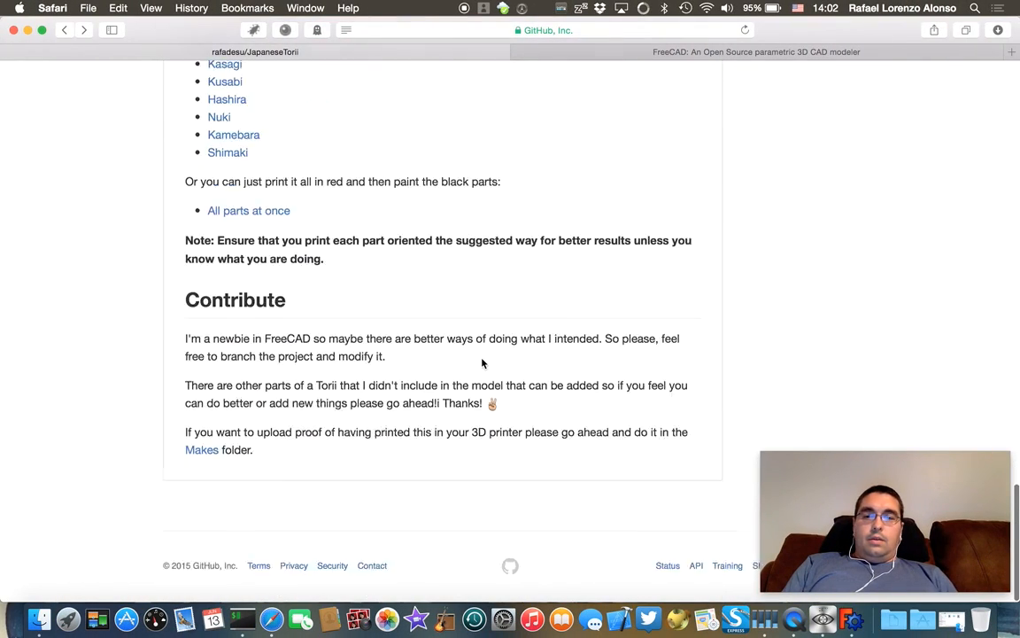